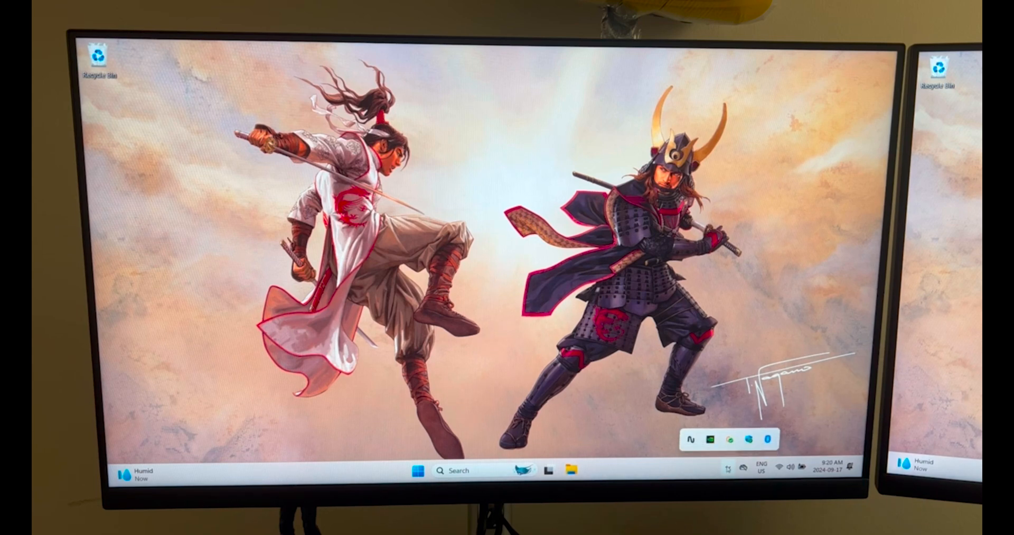
{"action": "mouse_move", "coordinate": [750, 440]}
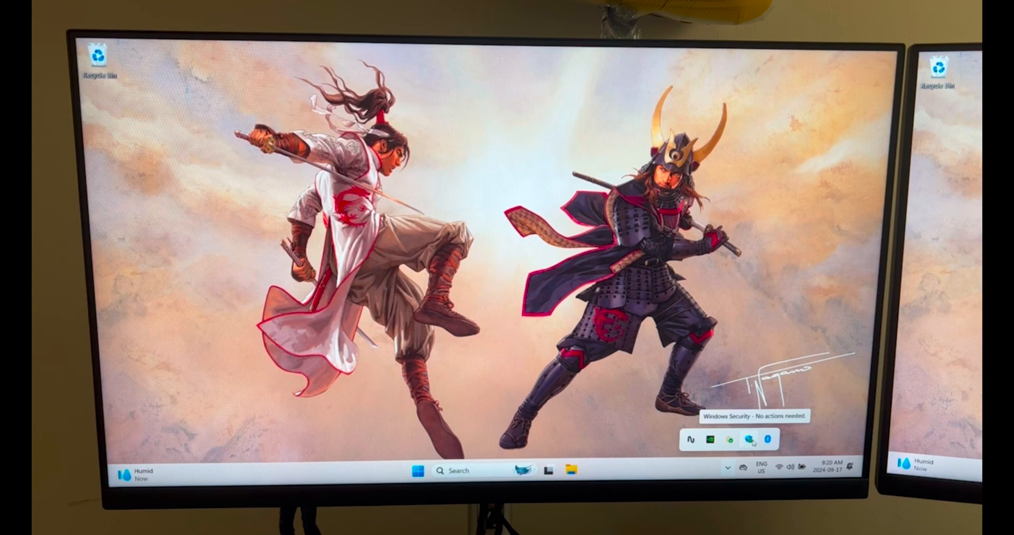
Launch Windows Security from the tray's shield icon; its window stays blank
{"action": "left_click", "coordinate": [749, 440]}
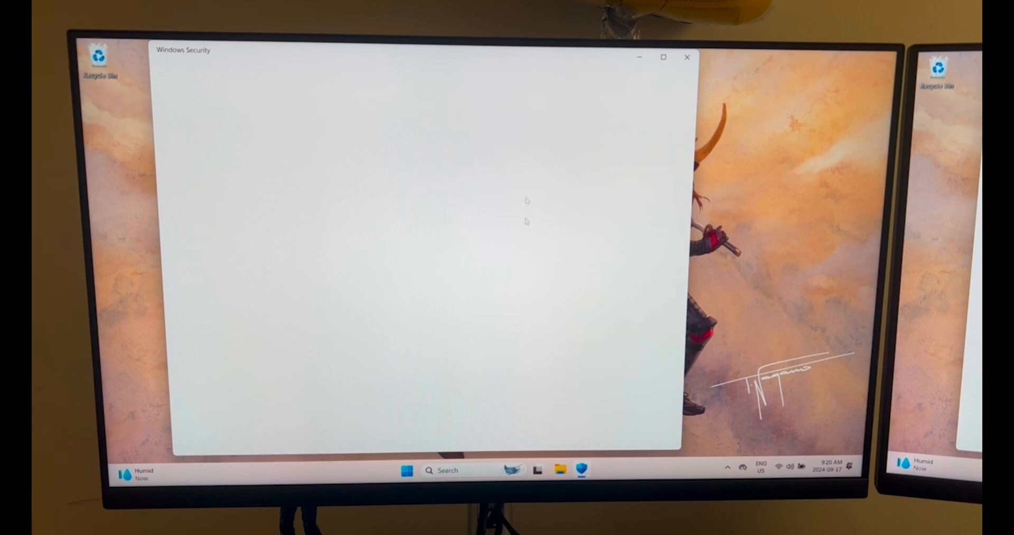
{"action": "mouse_move", "coordinate": [404, 90]}
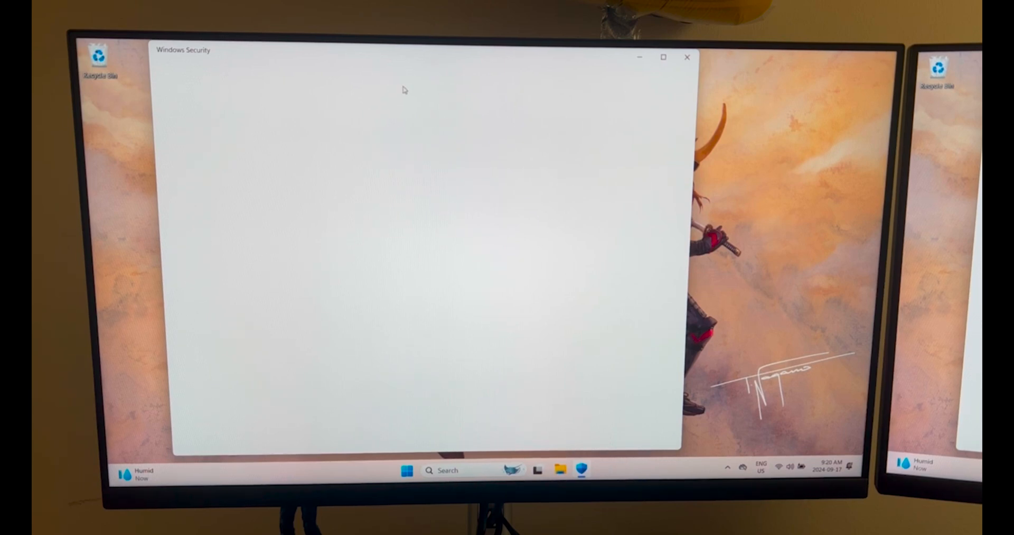
{"action": "mouse_move", "coordinate": [600, 230]}
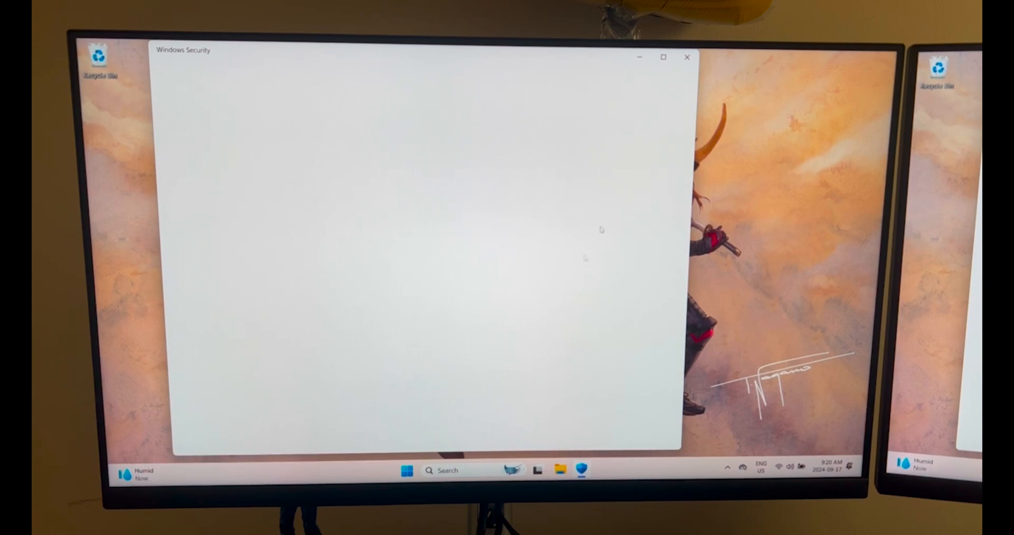
{"action": "mouse_move", "coordinate": [517, 209]}
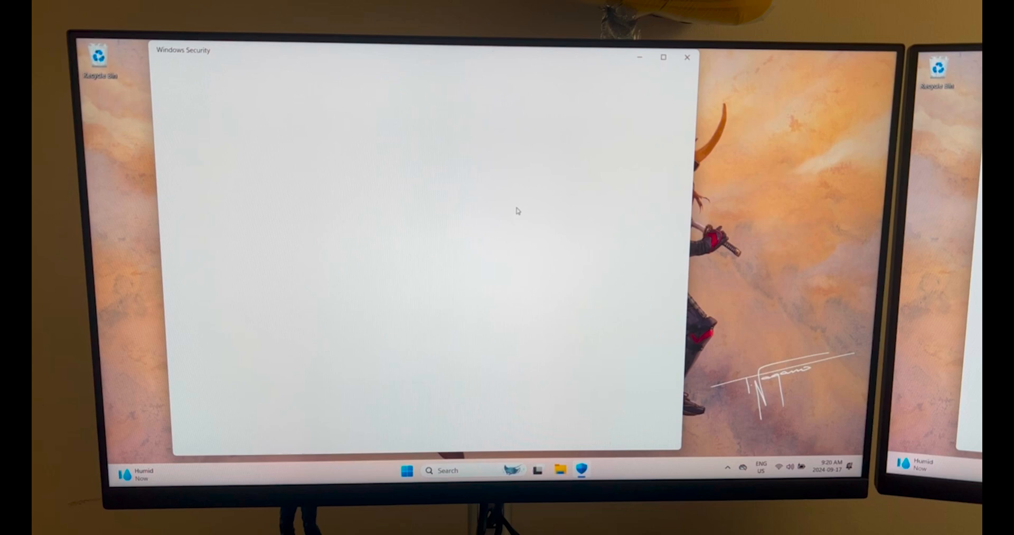
{"action": "mouse_move", "coordinate": [240, 409]}
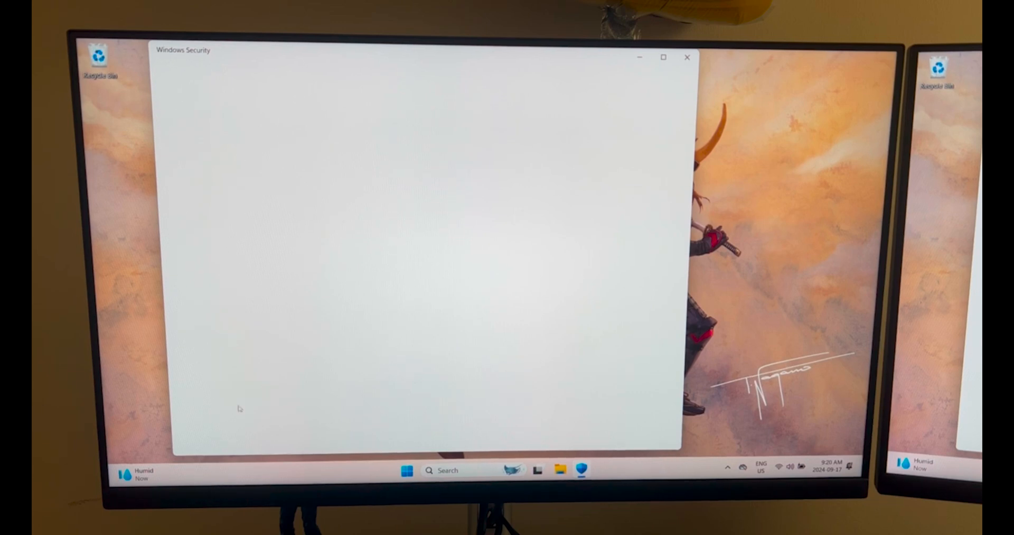
Search 'windows Tools' in Start, then Repair and Reset the Windows Security component
{"action": "left_click", "coordinate": [406, 470]}
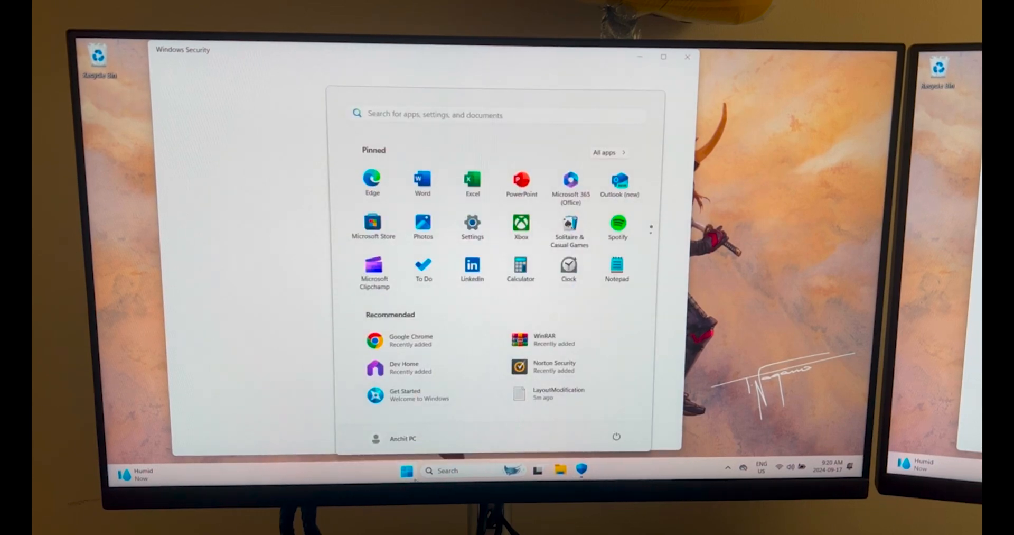
{"action": "type", "text": "windows Tools"}
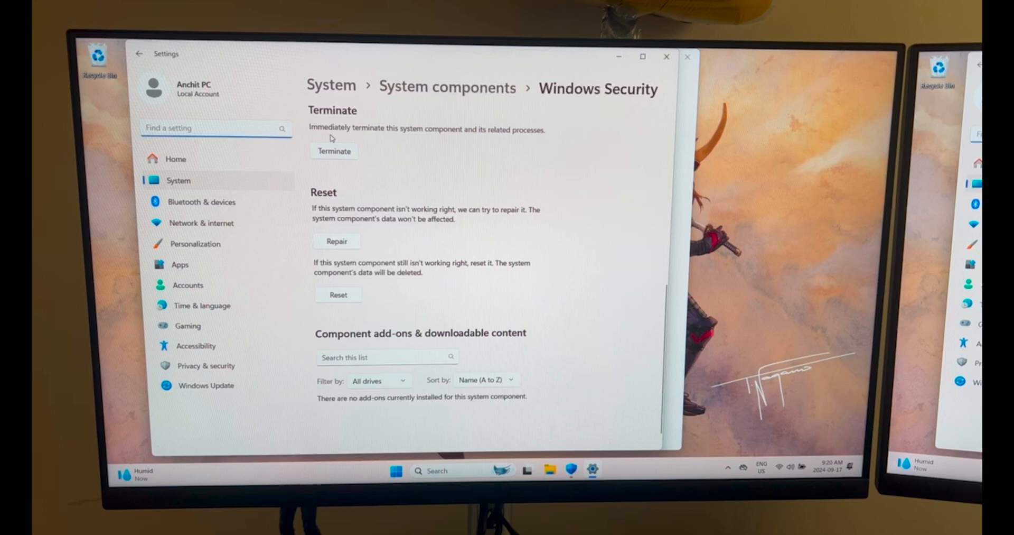
{"action": "left_click", "coordinate": [336, 241]}
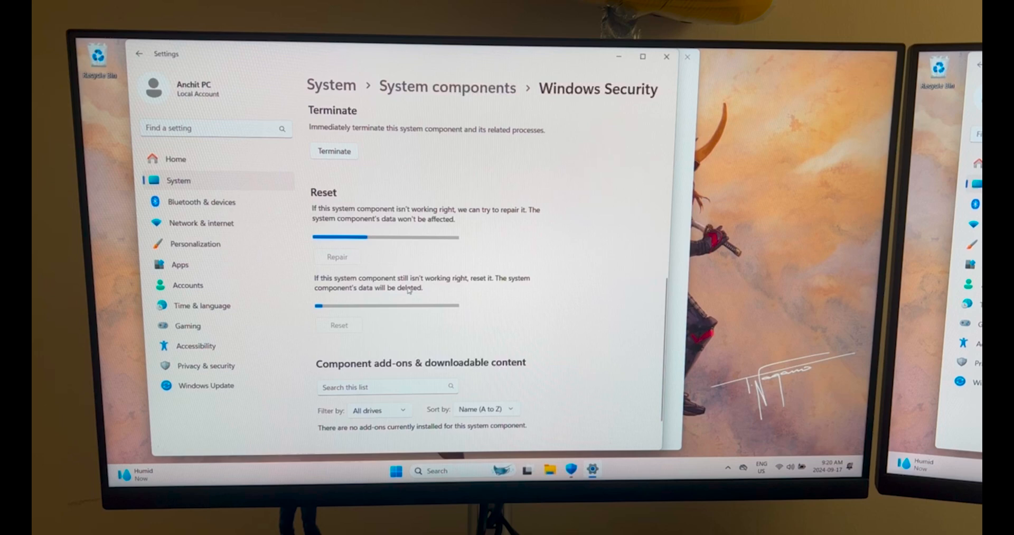
{"action": "left_click", "coordinate": [336, 256]}
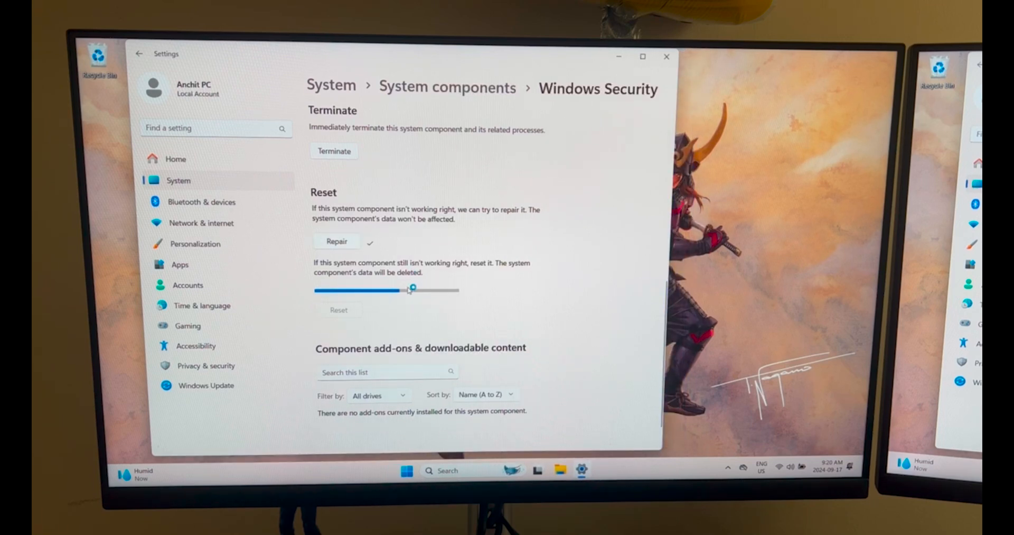
{"action": "left_click", "coordinate": [338, 294]}
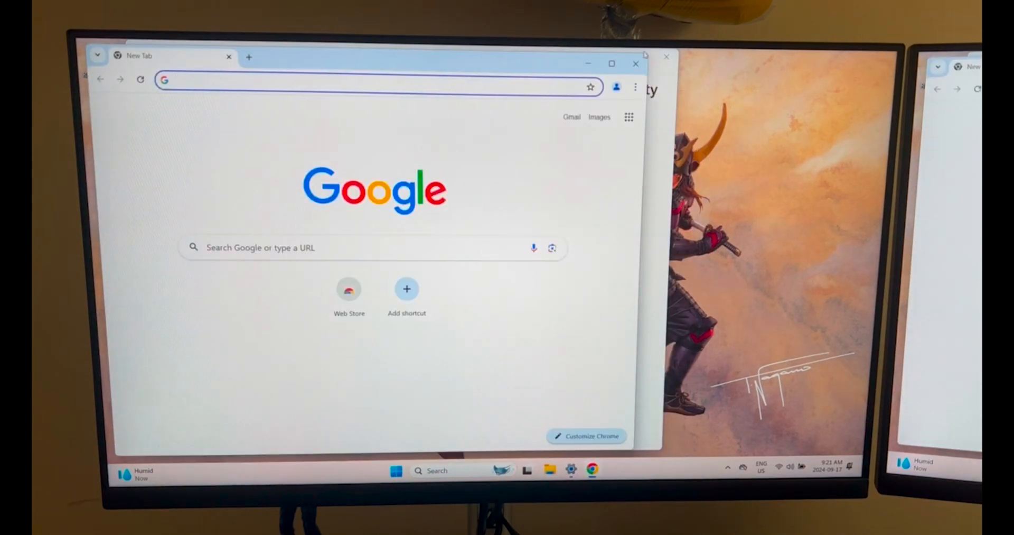
Search Chrome for 'windows security showing black screen' and open a Microsoft forum thread
{"action": "left_click", "coordinate": [375, 79]}
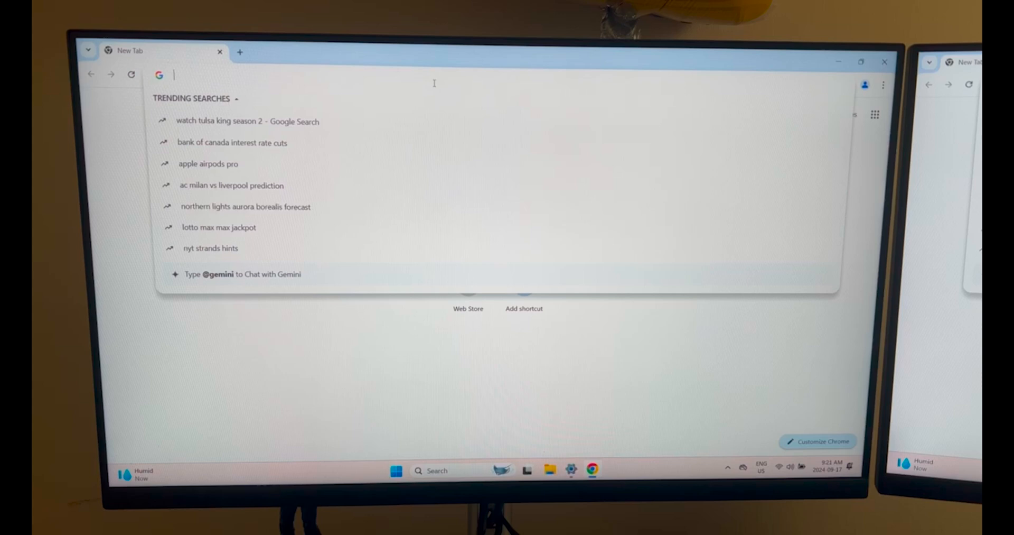
{"action": "type", "text": "windows security"}
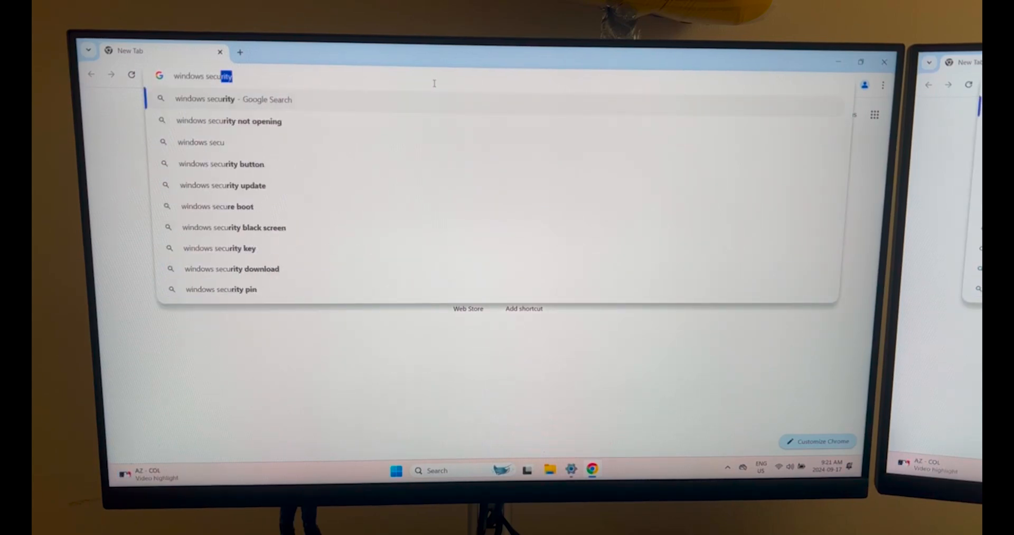
{"action": "type", "text": "showing black screen"}
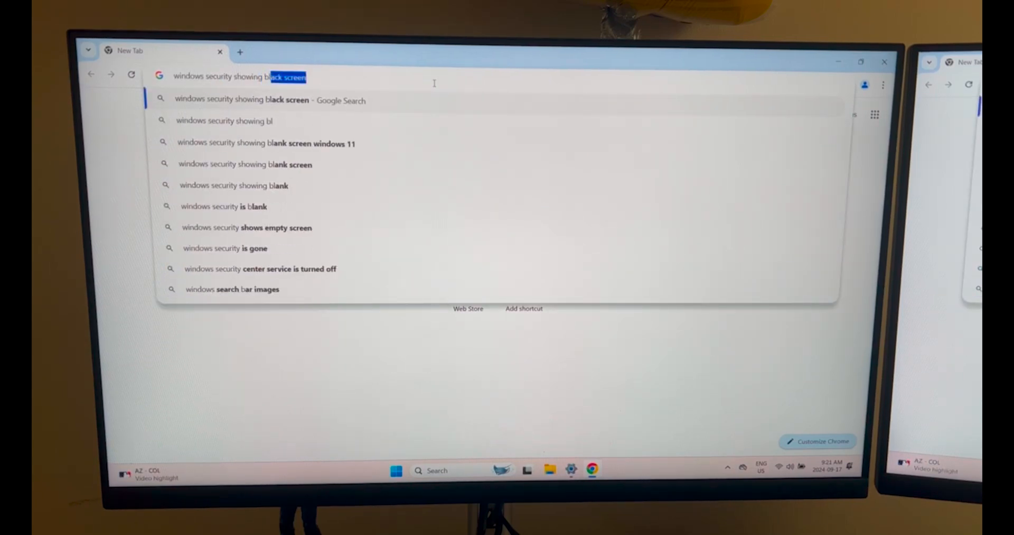
{"action": "left_click", "coordinate": [265, 143]}
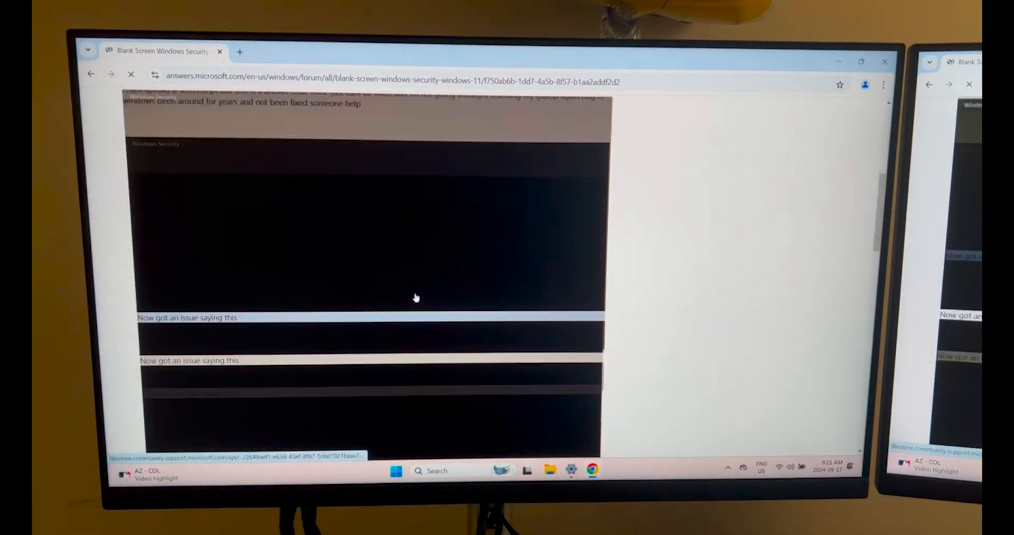
{"action": "scroll", "scroll_direction": "down", "scroll_amount": 3}
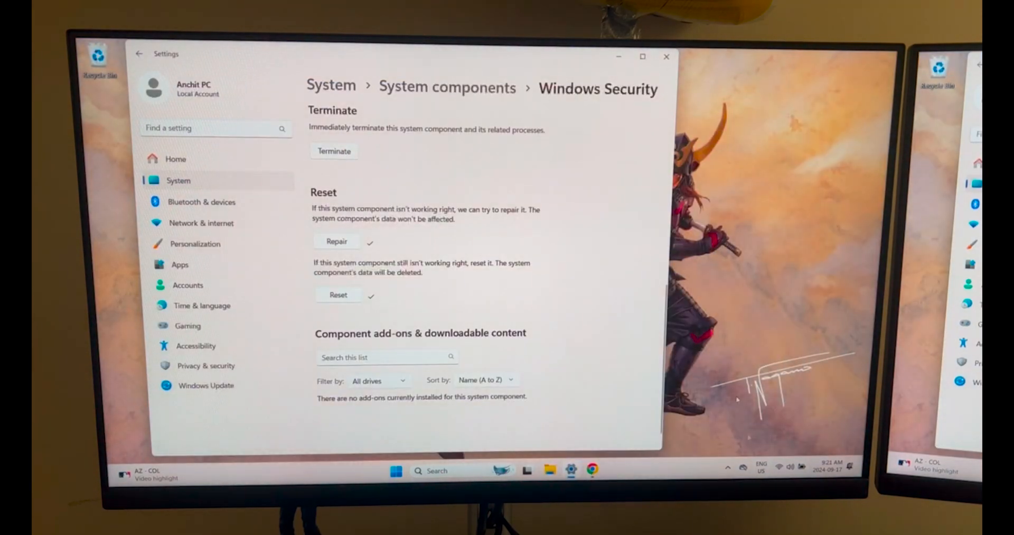
Show the desktop and relaunch Windows Security from the tray icon; it remains blank
{"action": "left_click", "coordinate": [666, 57]}
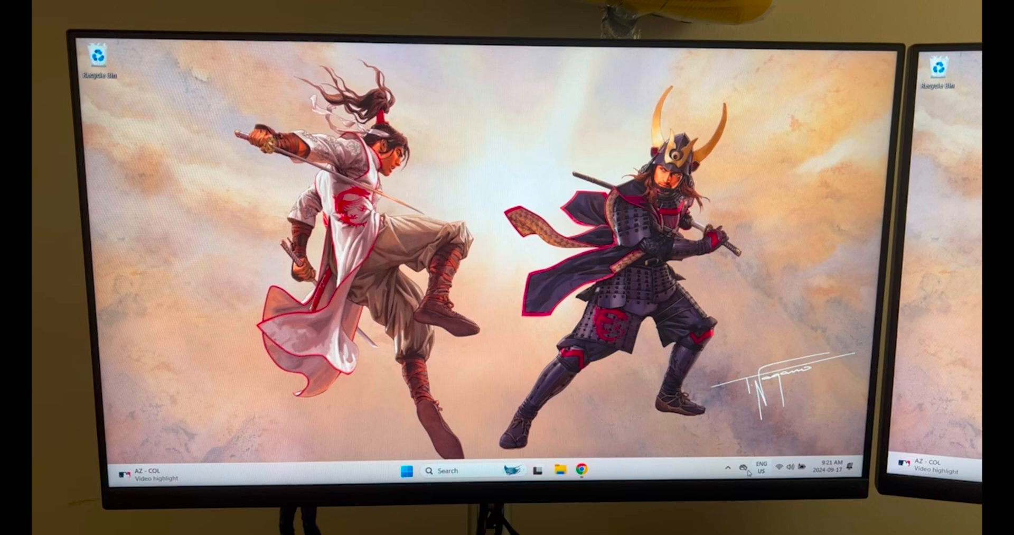
{"action": "left_click", "coordinate": [728, 468]}
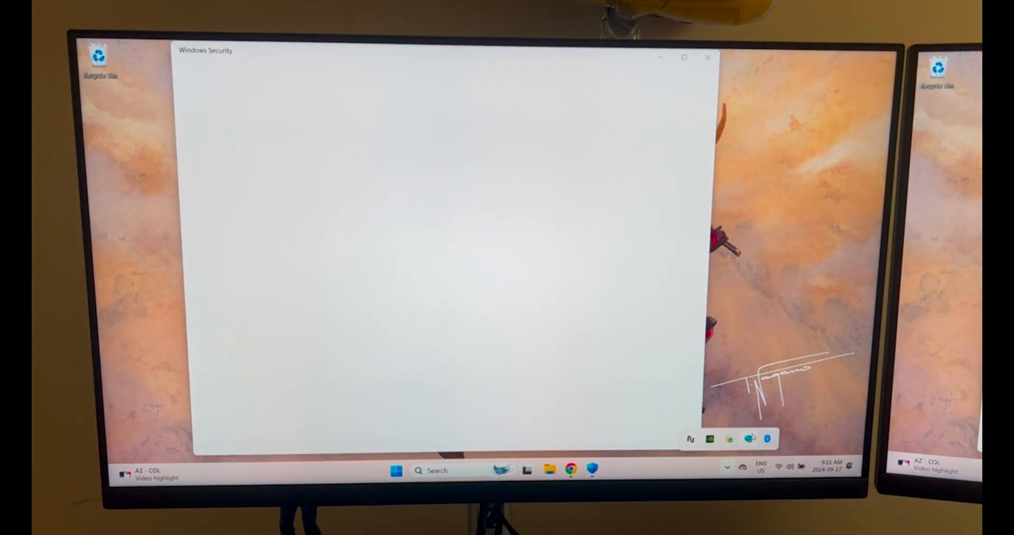
{"action": "right_click", "coordinate": [766, 439]}
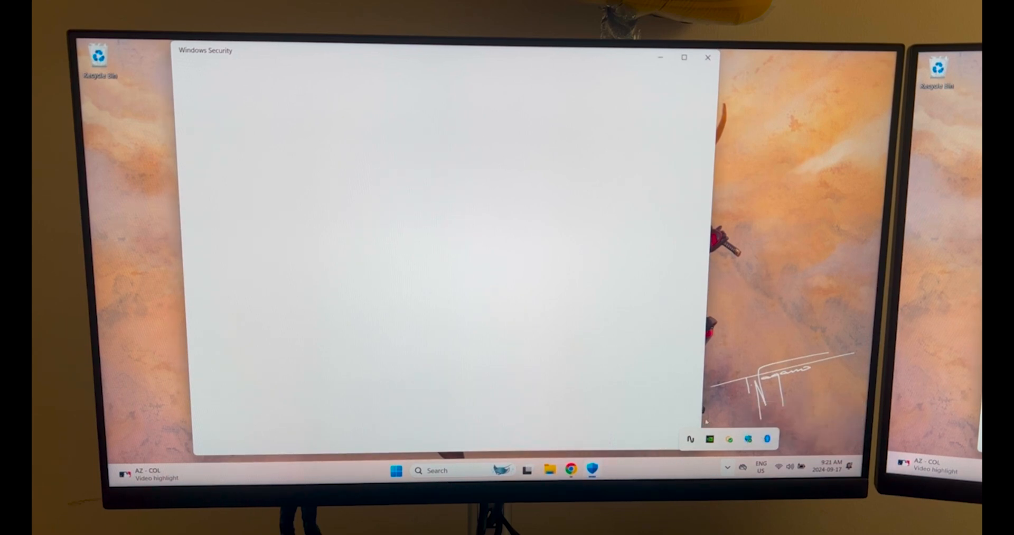
{"action": "left_click", "coordinate": [395, 470]}
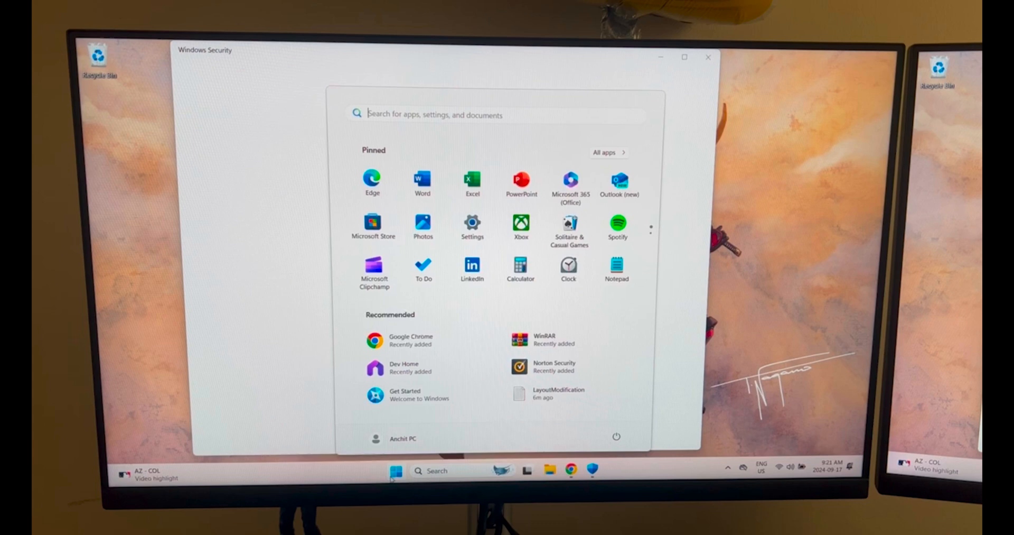
Search 'add or remove programs', filter by 'nort', and choose Uninstall on Norton Security
{"action": "type", "text": "add or remove programs"}
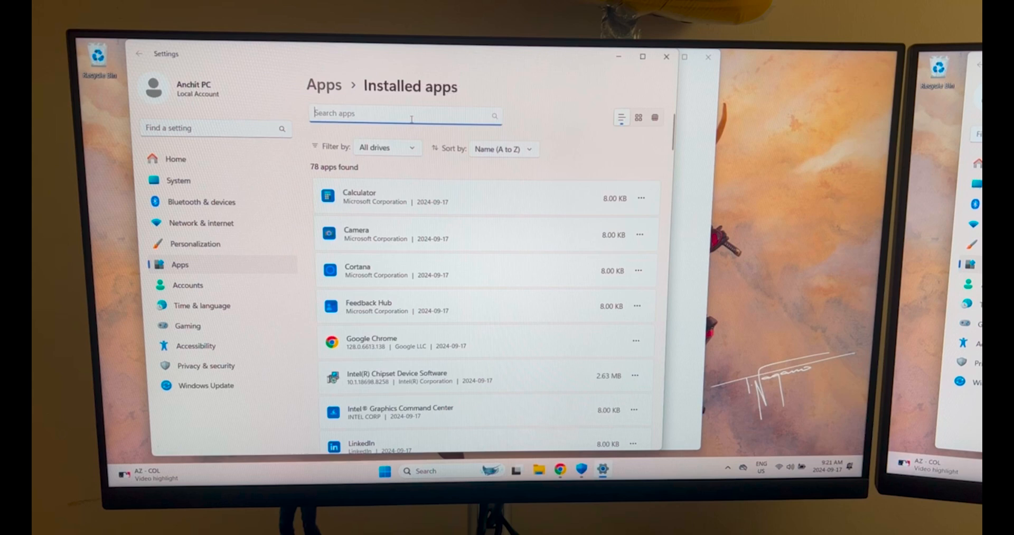
{"action": "type", "text": "nort"}
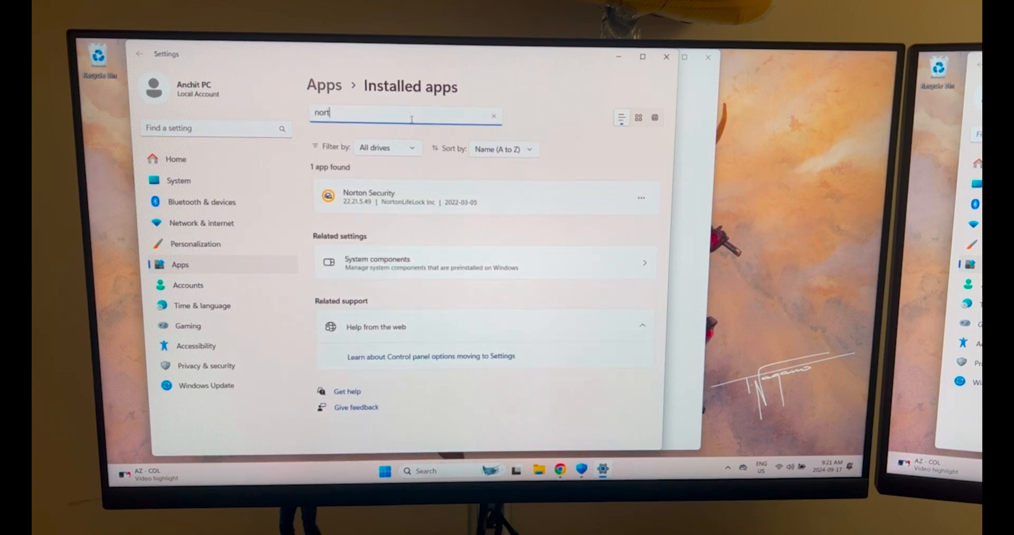
{"action": "left_click", "coordinate": [640, 198]}
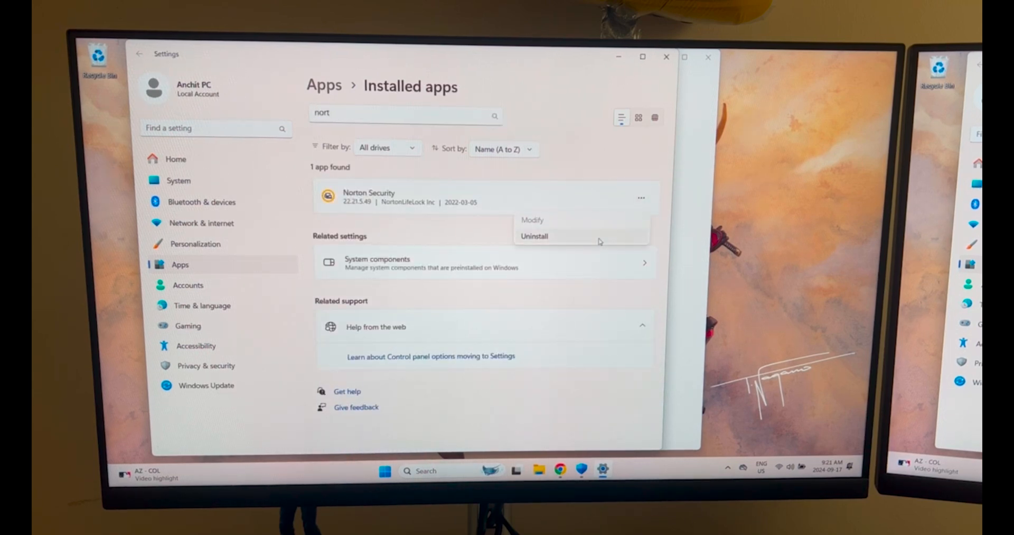
{"action": "left_click", "coordinate": [534, 236]}
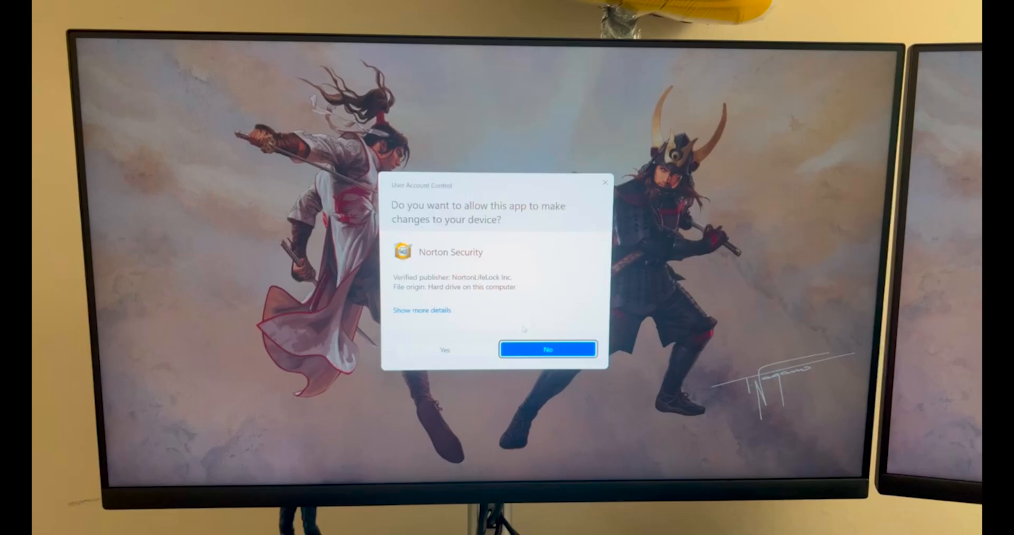
Approve UAC, skip the offer, uninstall Norton with all user data, and restart
{"action": "left_click", "coordinate": [444, 348]}
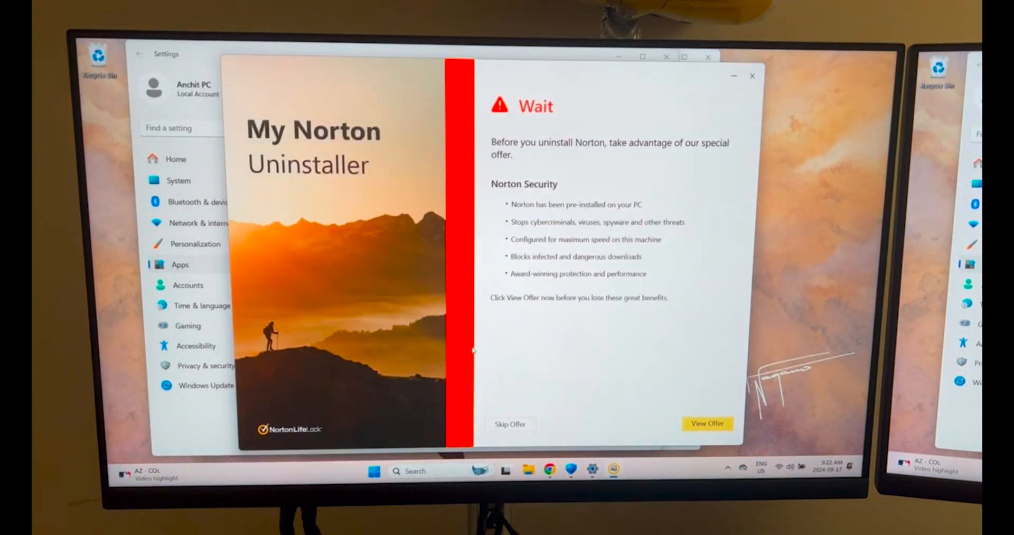
{"action": "left_click", "coordinate": [510, 424]}
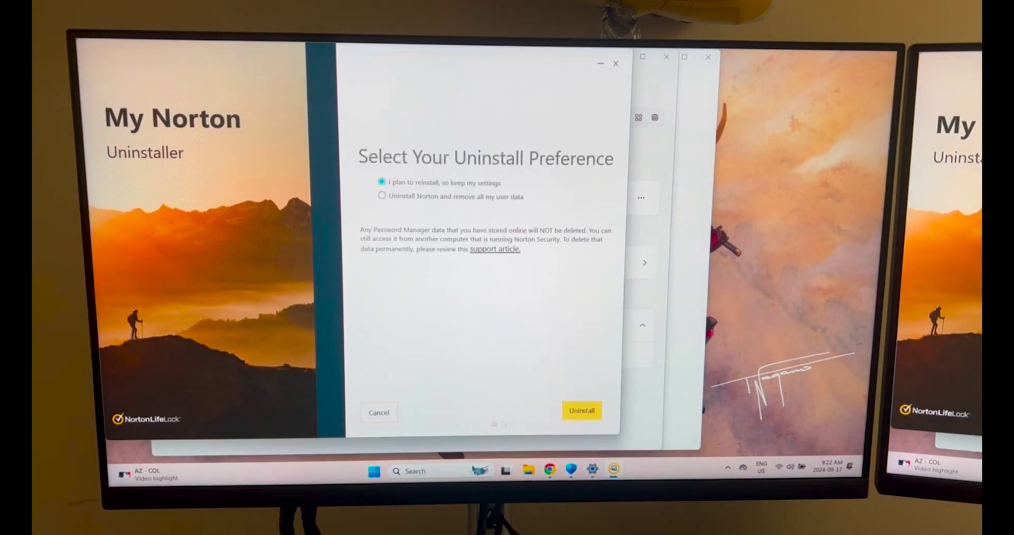
{"action": "left_click", "coordinate": [382, 196]}
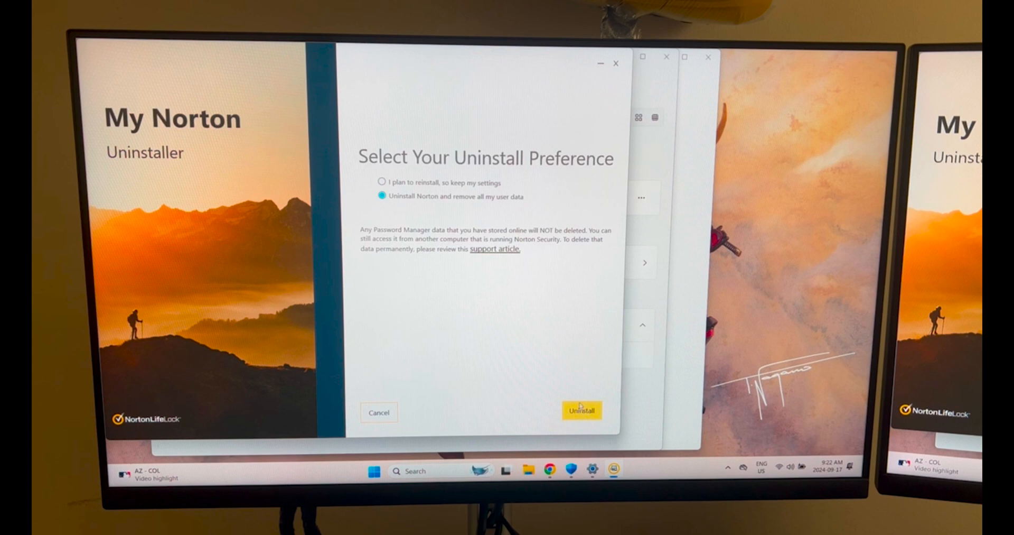
{"action": "left_click", "coordinate": [581, 411]}
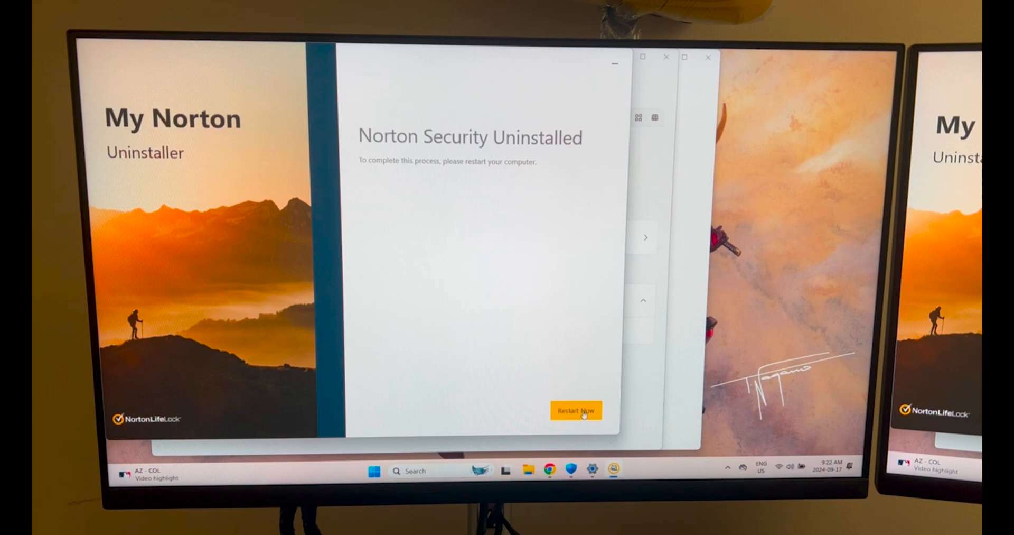
{"action": "left_click", "coordinate": [575, 410]}
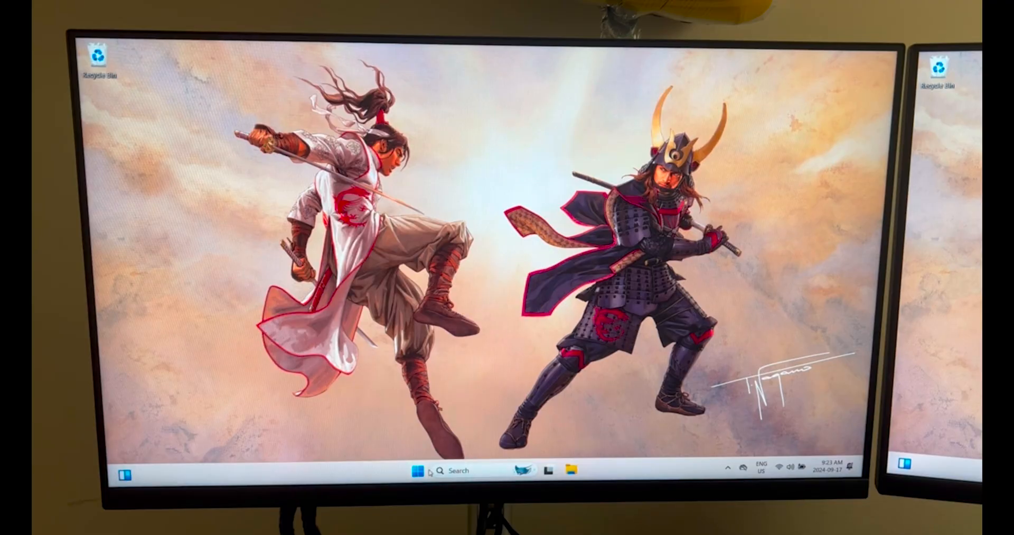
Launch Google Chrome from Start's Recommended list and exit the MSI Center privacy dialog
{"action": "left_click", "coordinate": [419, 470]}
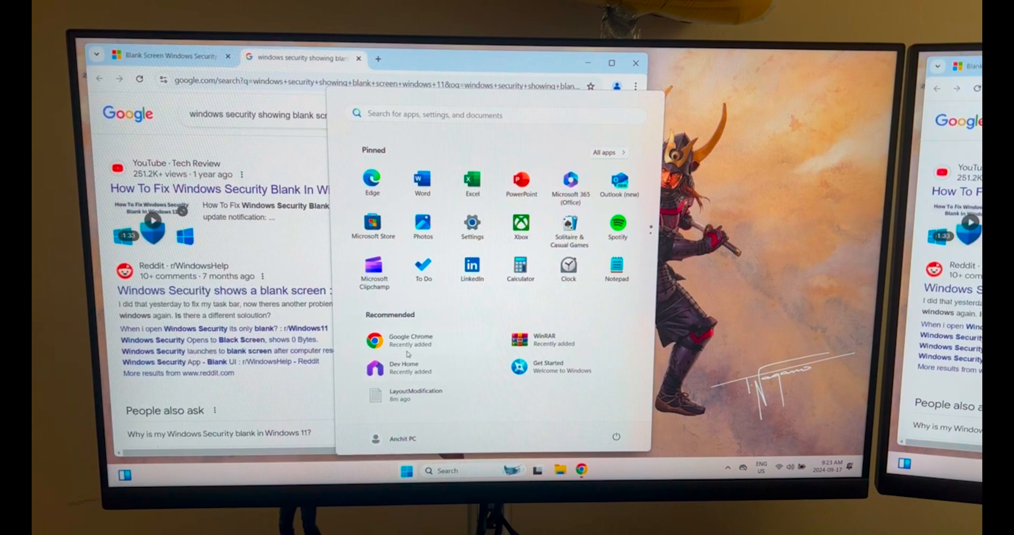
{"action": "left_click", "coordinate": [375, 339]}
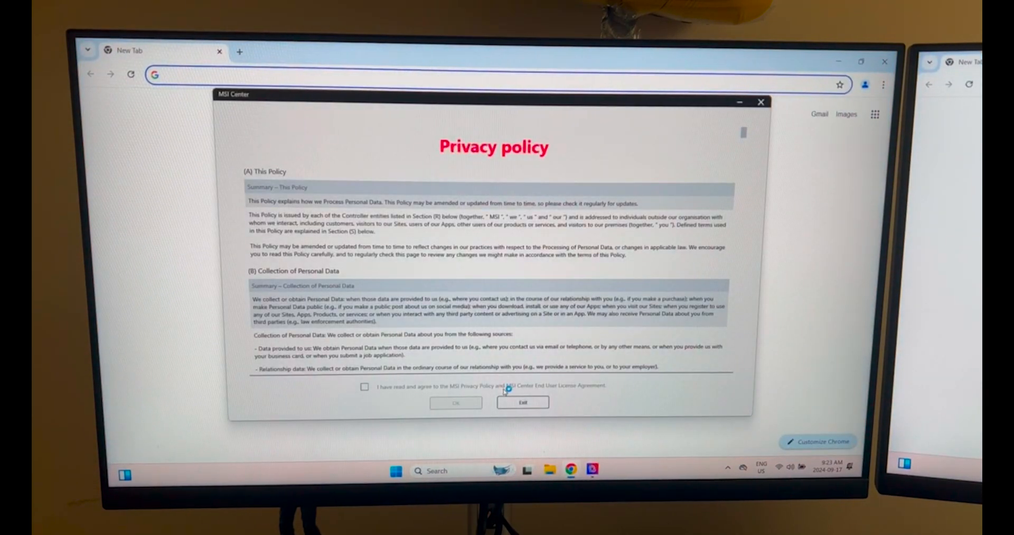
{"action": "left_click", "coordinate": [522, 402]}
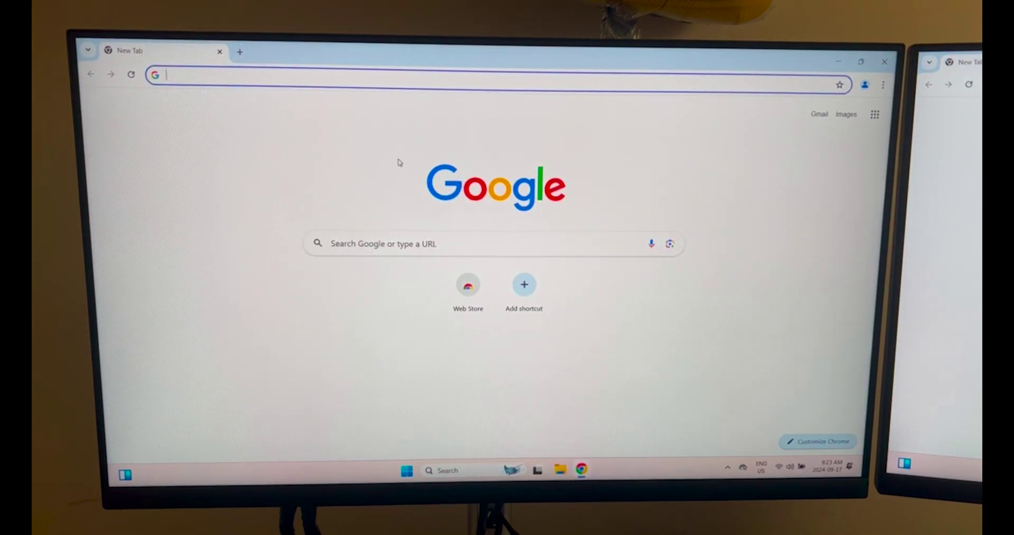
{"action": "left_click", "coordinate": [452, 75]}
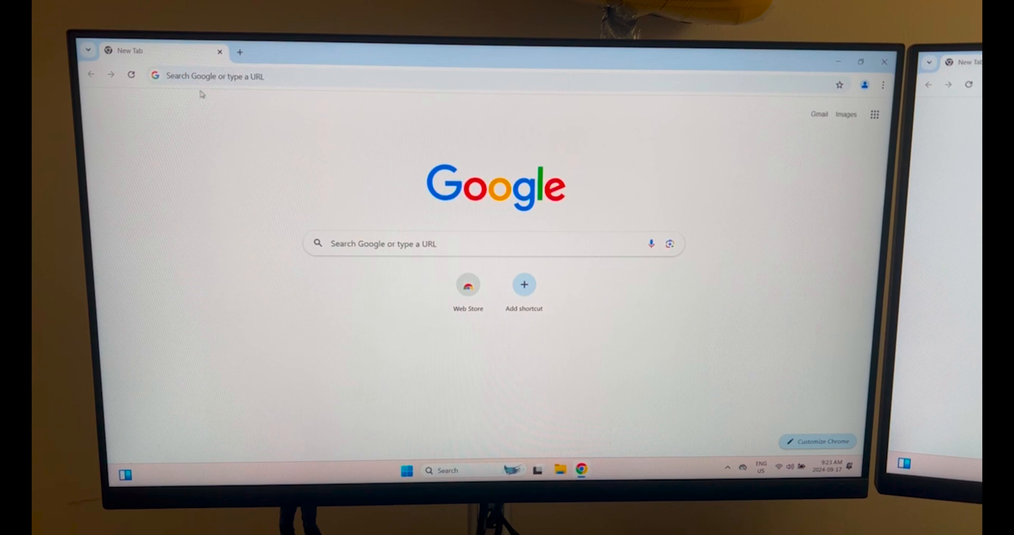
Search Google for Windows Security health setup download; open the Community Virus & Threat thread
{"action": "left_click", "coordinate": [207, 75]}
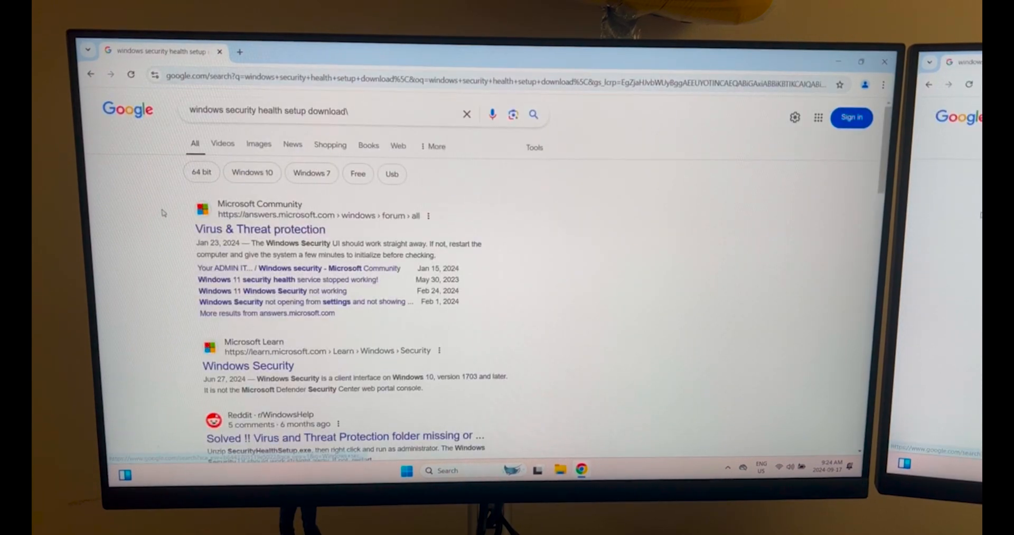
{"action": "left_click", "coordinate": [259, 228]}
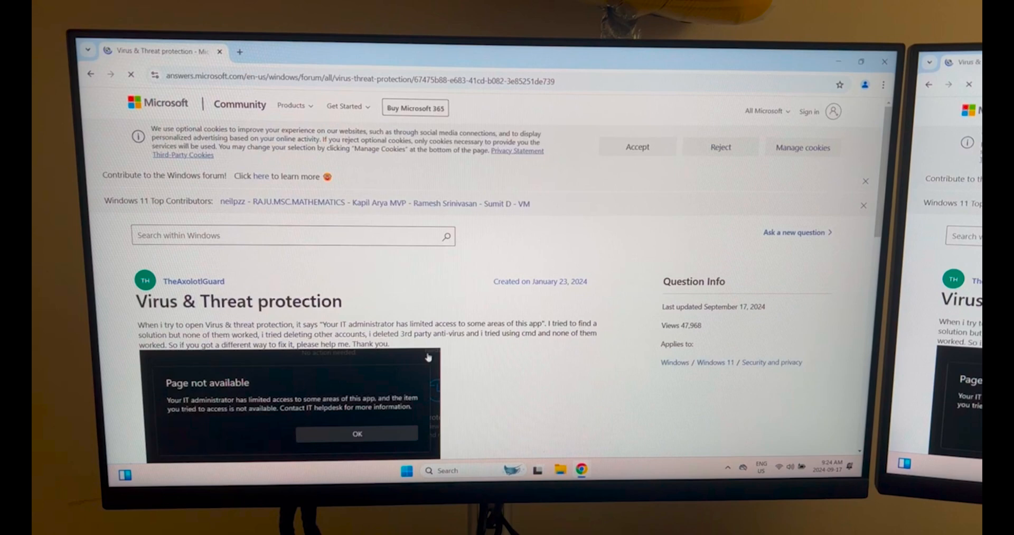
Scroll to the accepted answer and select its 'Go to C:\Windows\System32\SecurityHealth' line
{"action": "scroll", "scroll_direction": "down", "scroll_amount": 3}
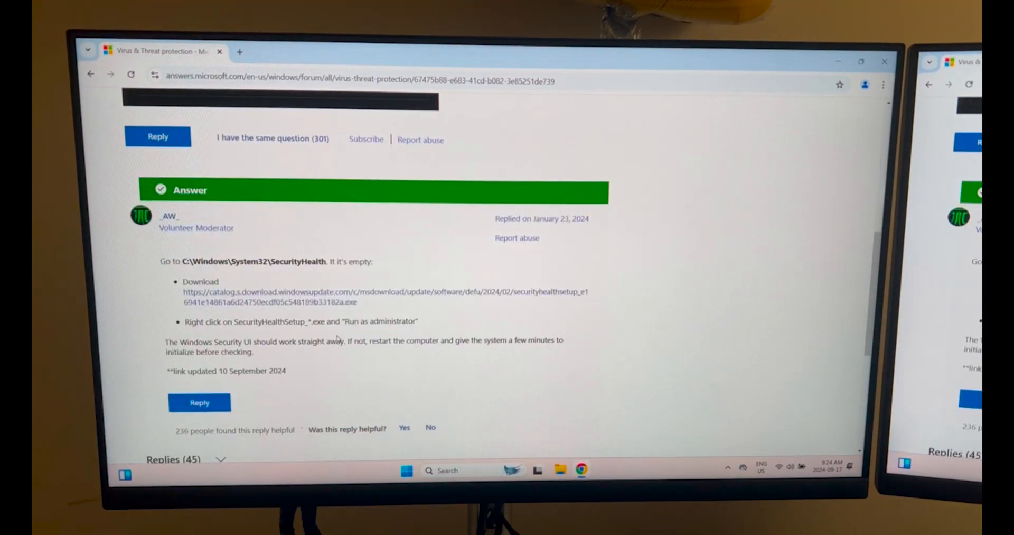
{"action": "scroll", "scroll_direction": "down", "scroll_amount": 3}
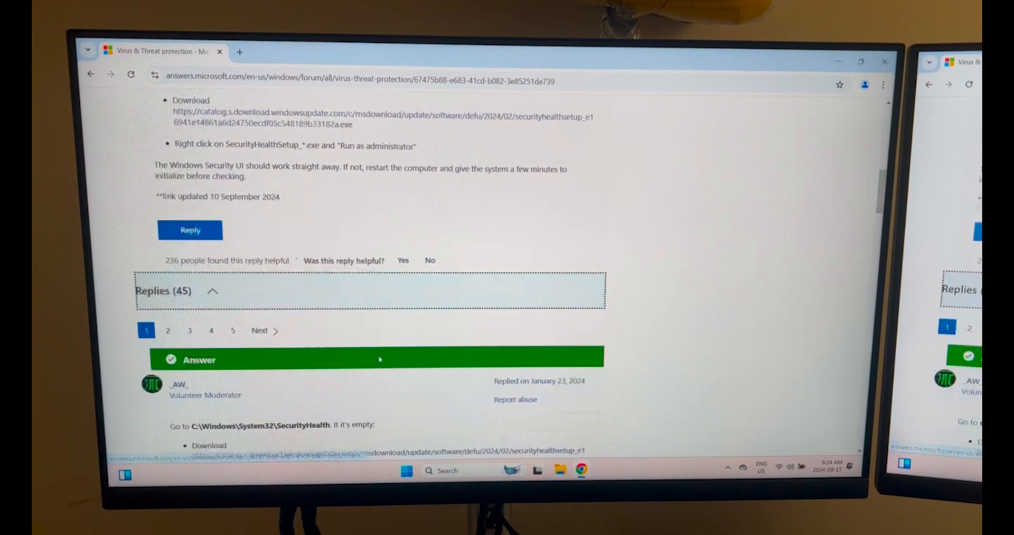
{"action": "scroll", "scroll_direction": "up", "scroll_amount": 3}
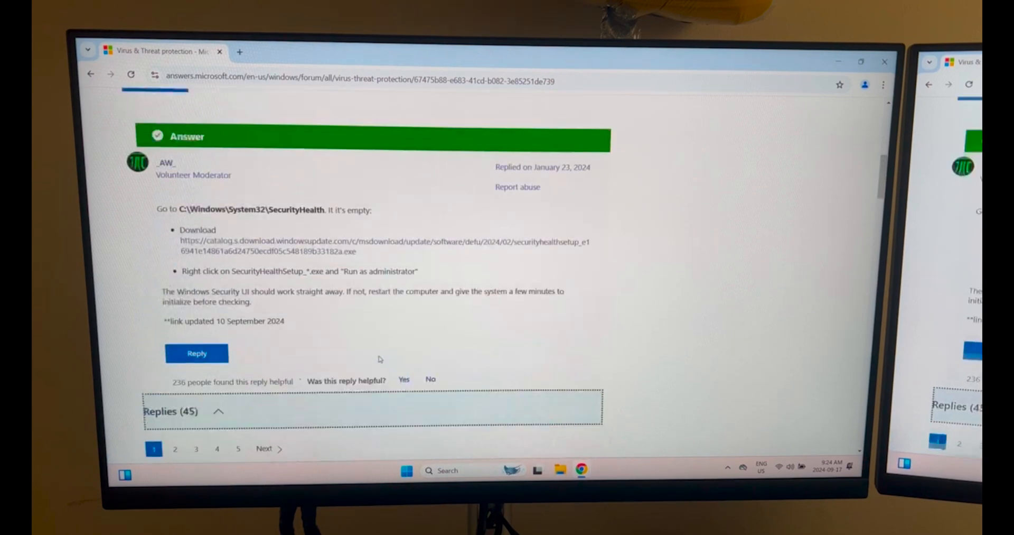
{"action": "mouse_move", "coordinate": [239, 251]}
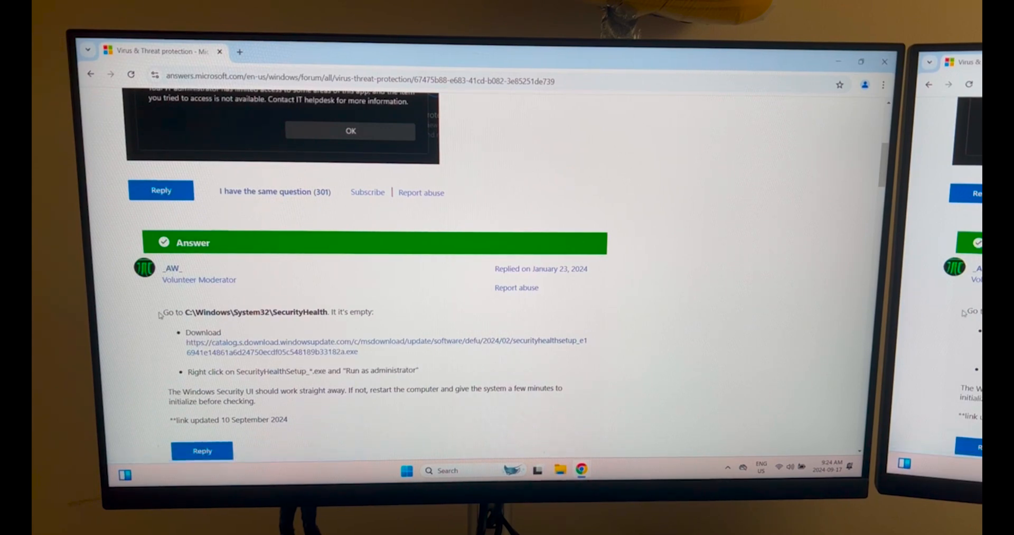
{"action": "triple_click", "coordinate": [266, 311]}
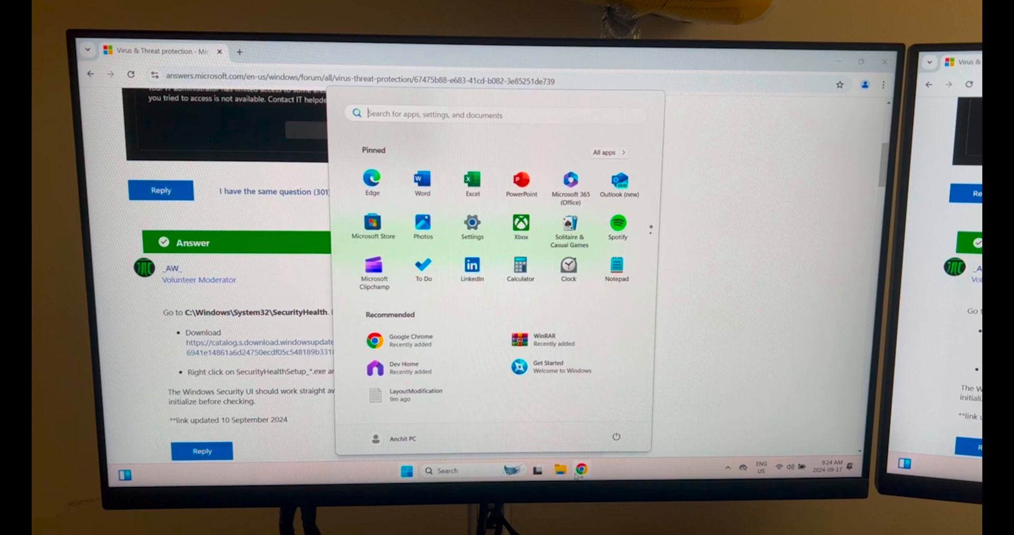
{"action": "left_click", "coordinate": [559, 469]}
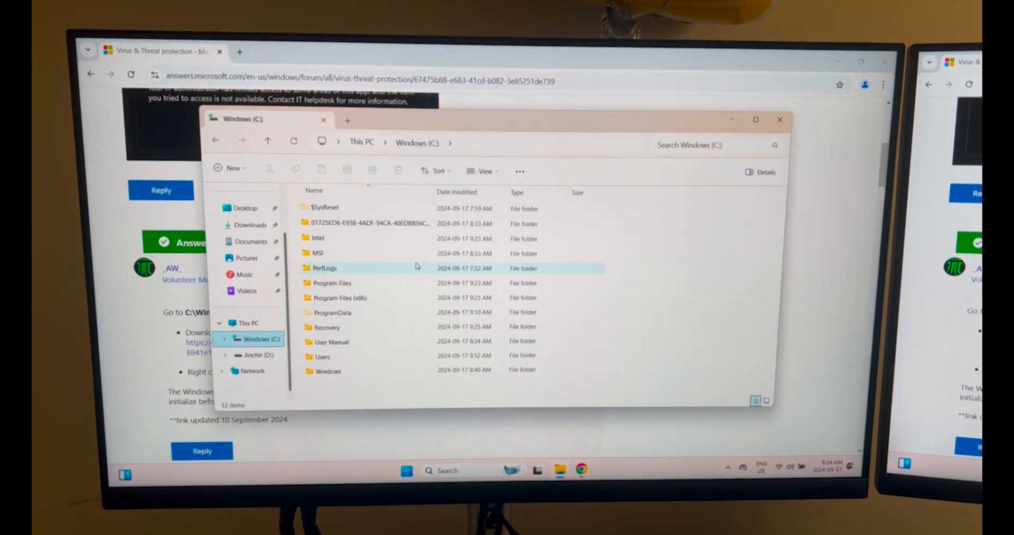
Browse to C:\Windows\System32\SecurityHealth, confirm it is empty, and close File Explorer
{"action": "double_click", "coordinate": [330, 371]}
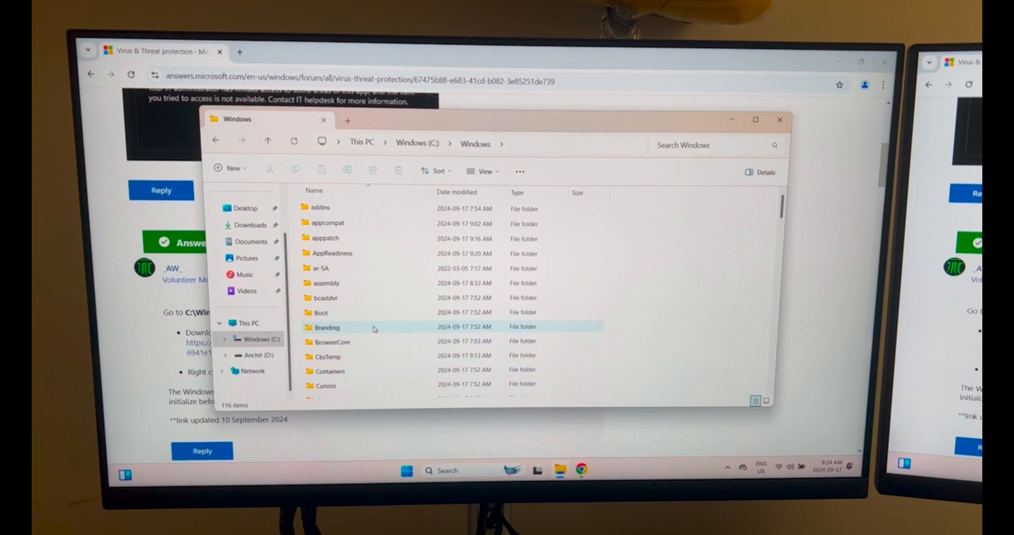
{"action": "scroll", "scroll_direction": "down", "scroll_amount": 3}
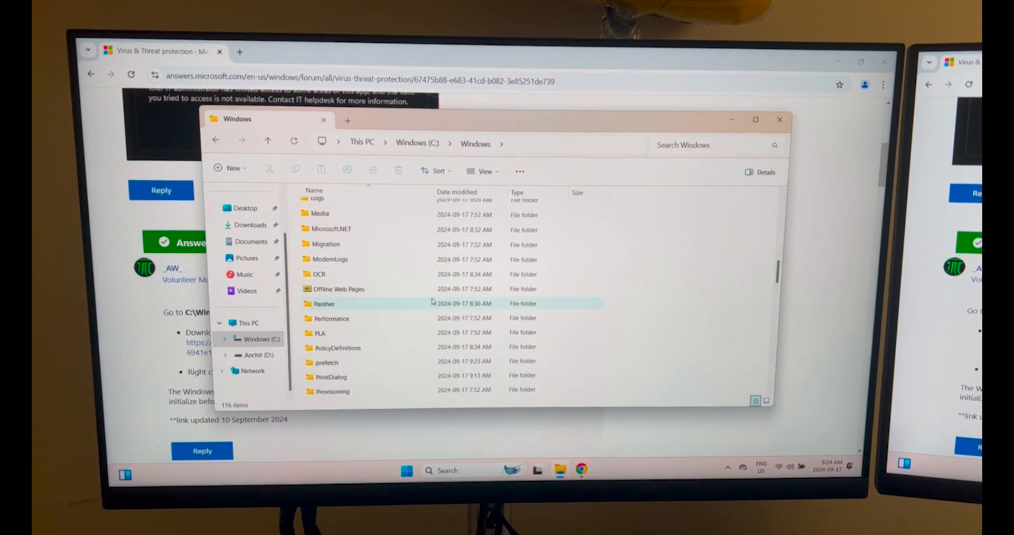
{"action": "scroll", "scroll_direction": "down", "scroll_amount": 3}
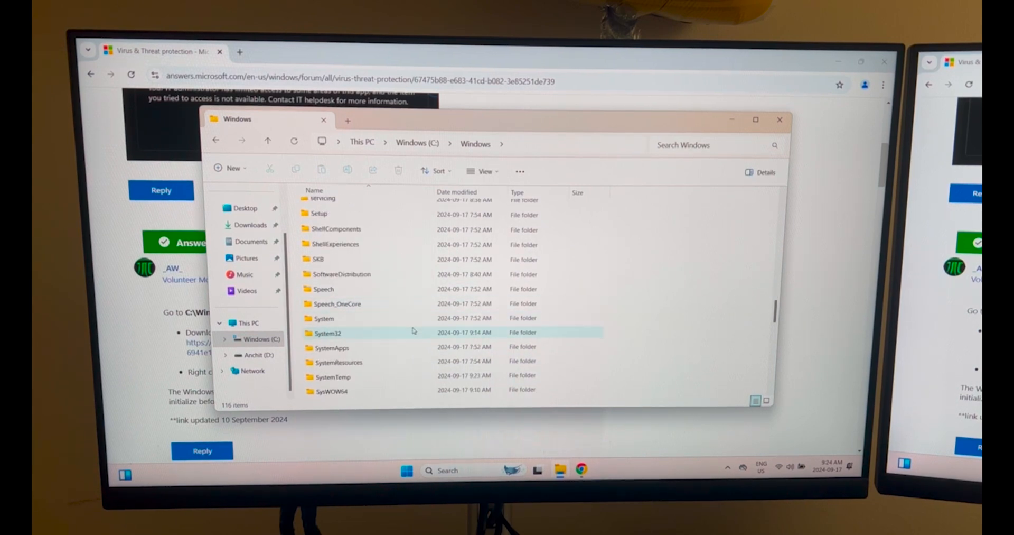
{"action": "double_click", "coordinate": [327, 333]}
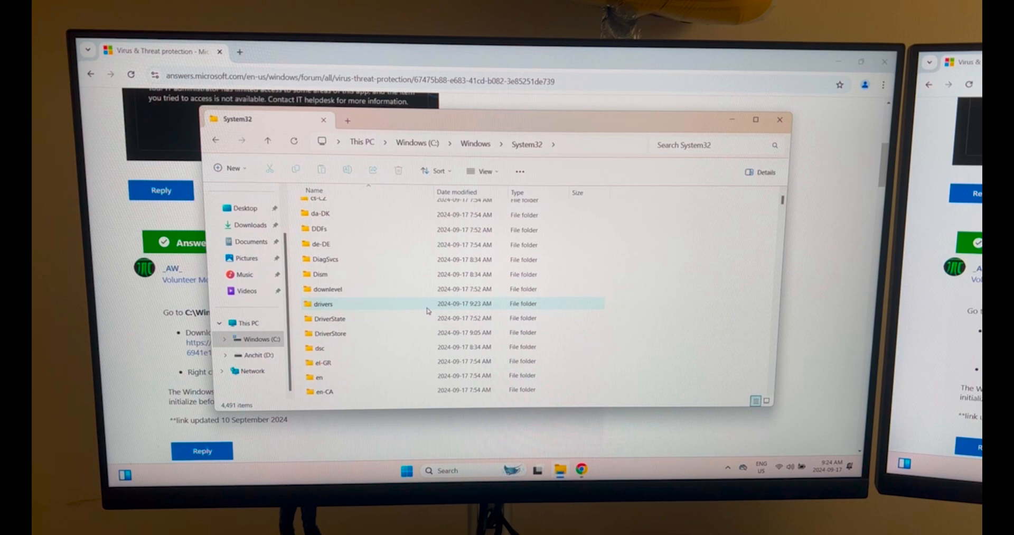
{"action": "scroll", "scroll_direction": "down", "scroll_amount": 3}
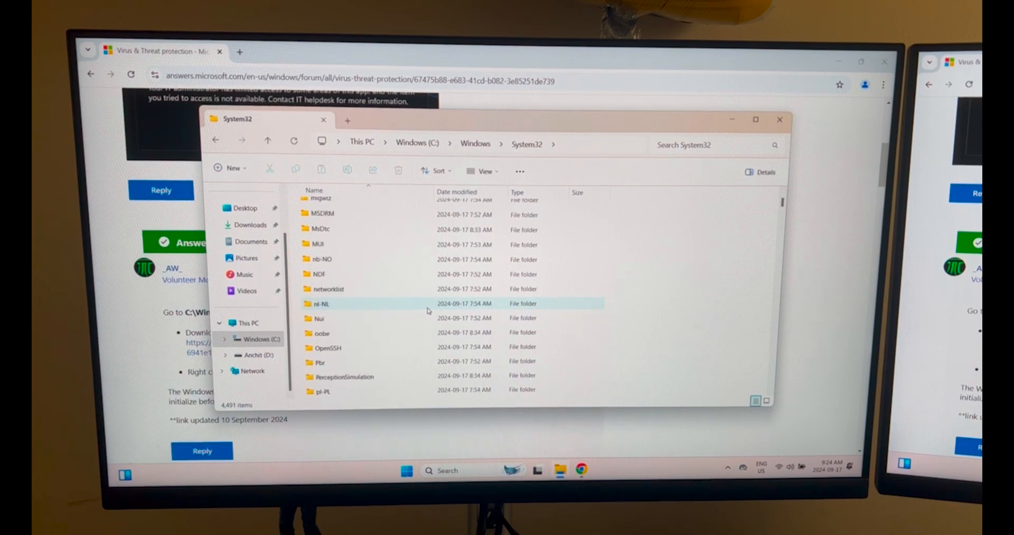
{"action": "scroll", "scroll_direction": "down", "scroll_amount": 3}
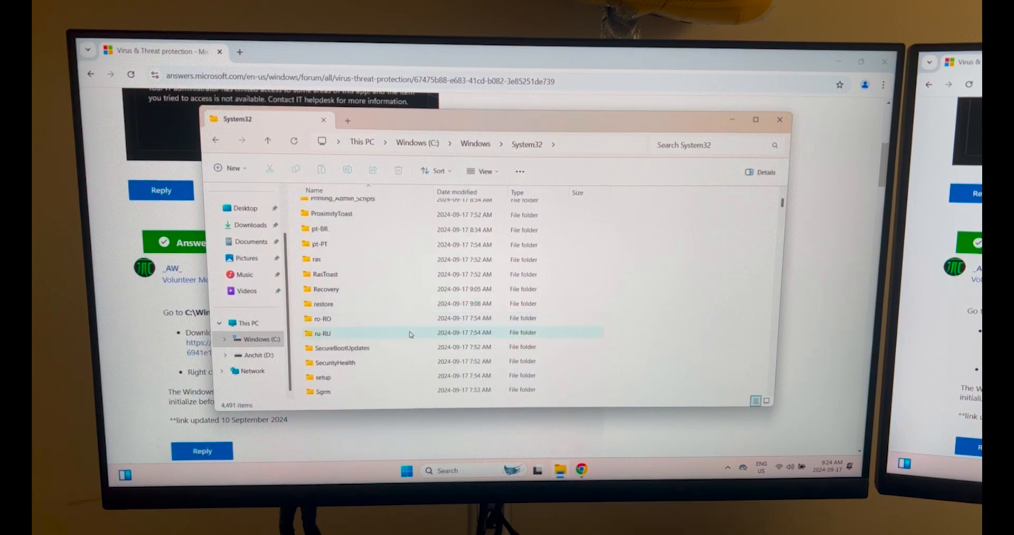
{"action": "scroll", "scroll_direction": "down", "scroll_amount": 3}
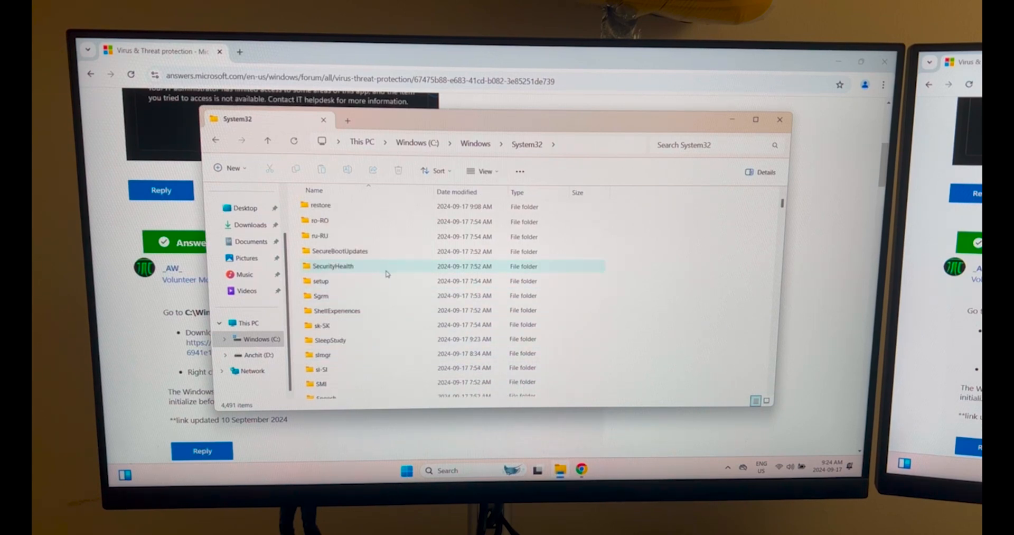
{"action": "double_click", "coordinate": [333, 266]}
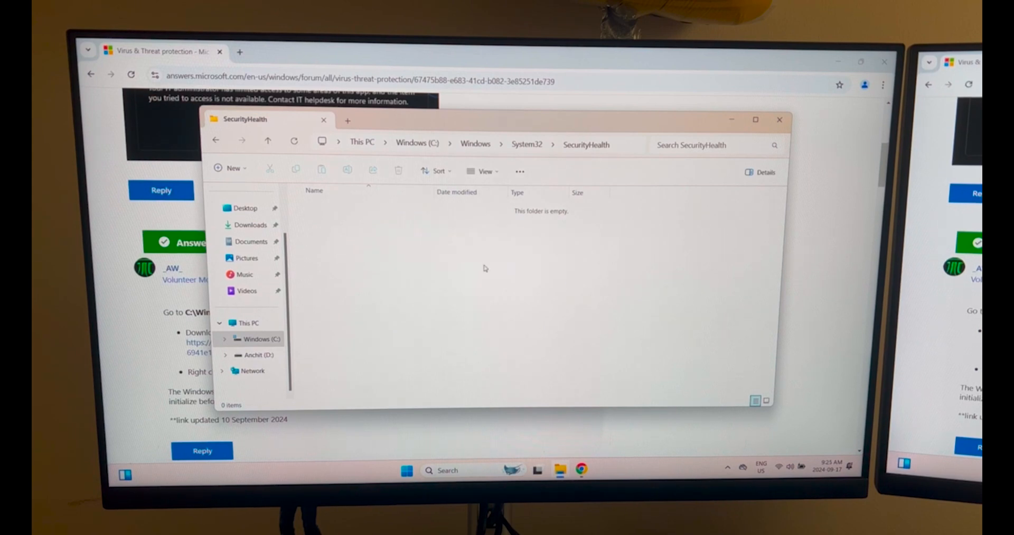
{"action": "mouse_move", "coordinate": [828, 169]}
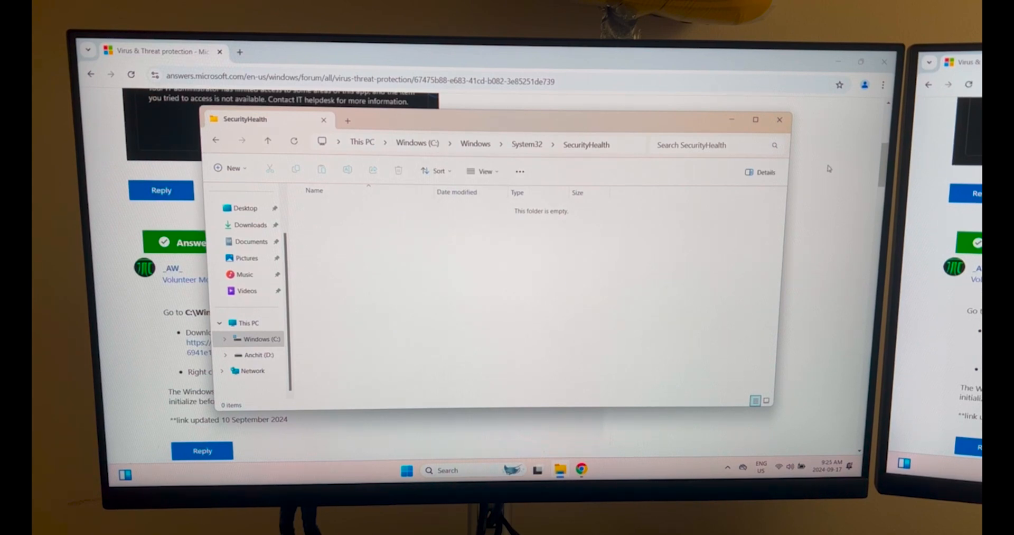
{"action": "left_click", "coordinate": [780, 120]}
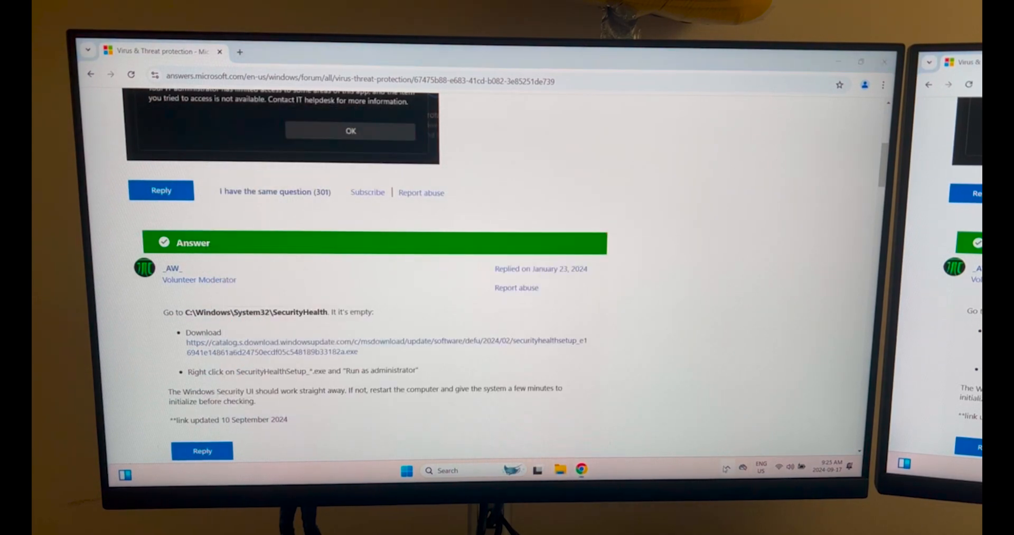
Download the SecurityHealthSetup .exe from the catalog.s.download.windowsupdate.com link in the answer
{"action": "right_click", "coordinate": [742, 440]}
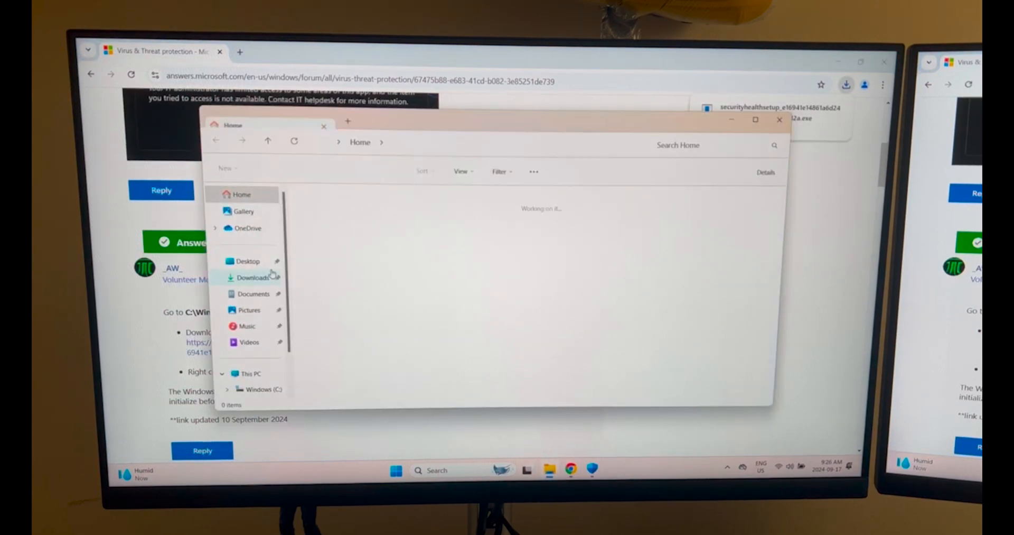
Run the downloaded securityhealthsetup .exe from Downloads as administrator and approve the UAC prompt
{"action": "left_click", "coordinate": [253, 277]}
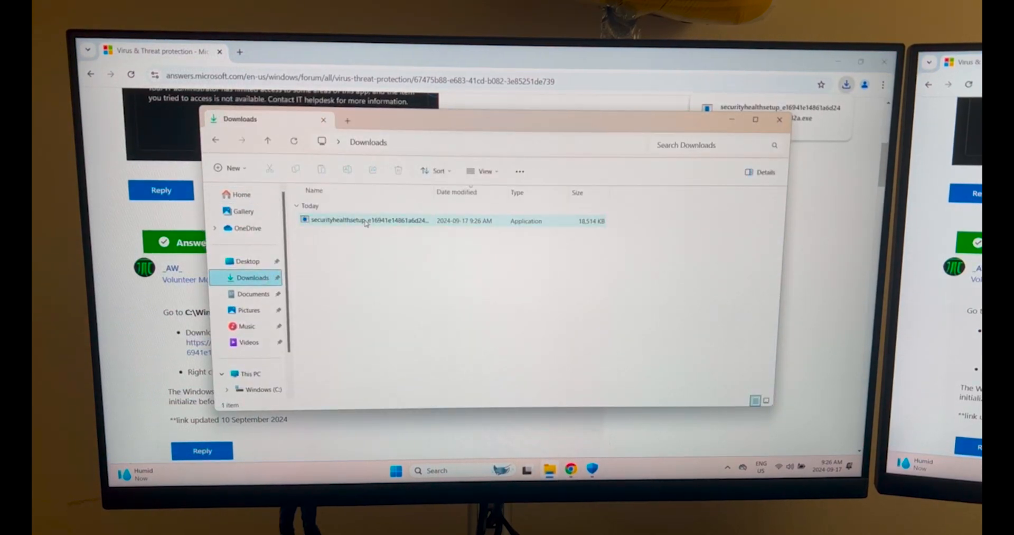
{"action": "right_click", "coordinate": [366, 221]}
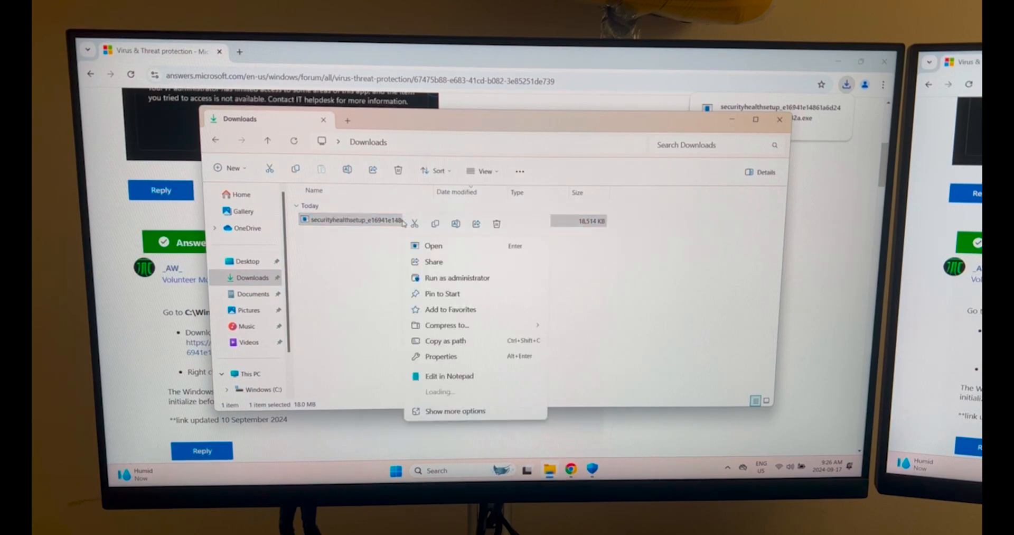
{"action": "left_click", "coordinate": [458, 277]}
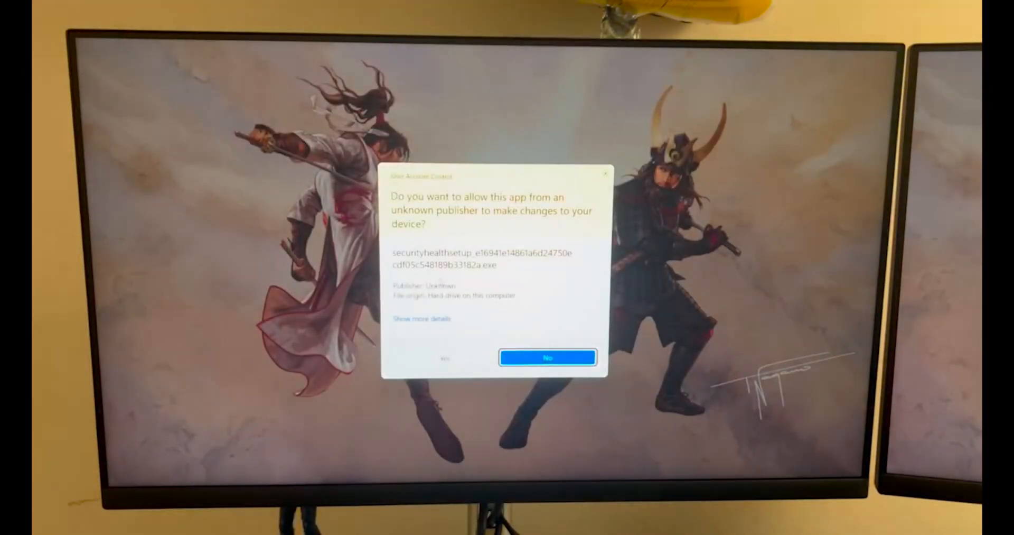
{"action": "left_click", "coordinate": [444, 357]}
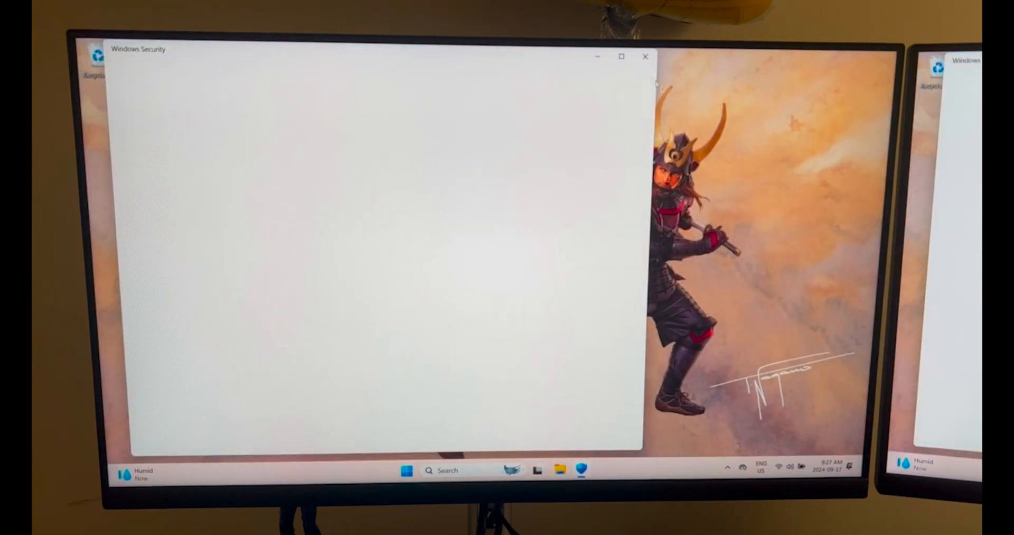
Let the Security at a glance page load with all areas needing no action, then close Windows Security
{"action": "left_click", "coordinate": [644, 57]}
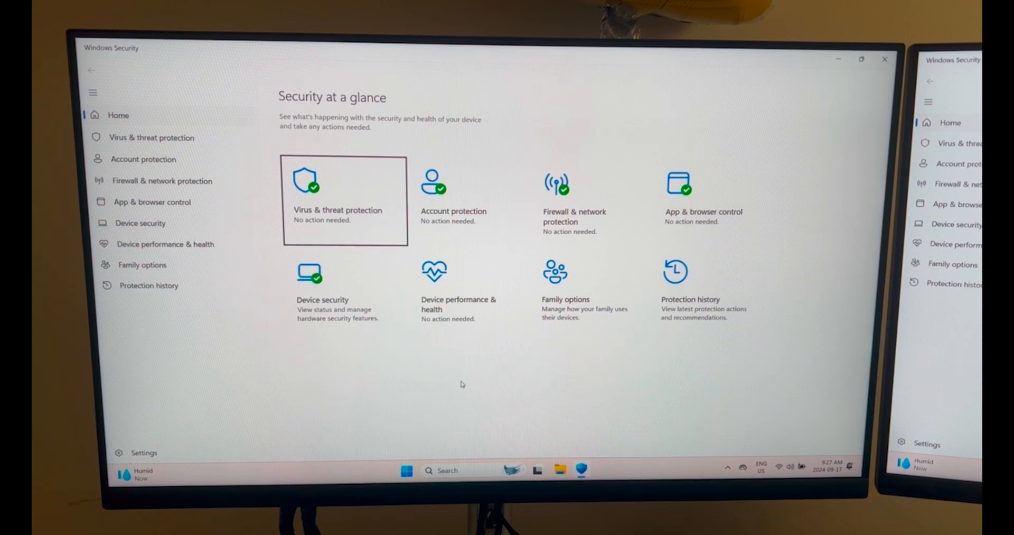
{"action": "mouse_move", "coordinate": [657, 193]}
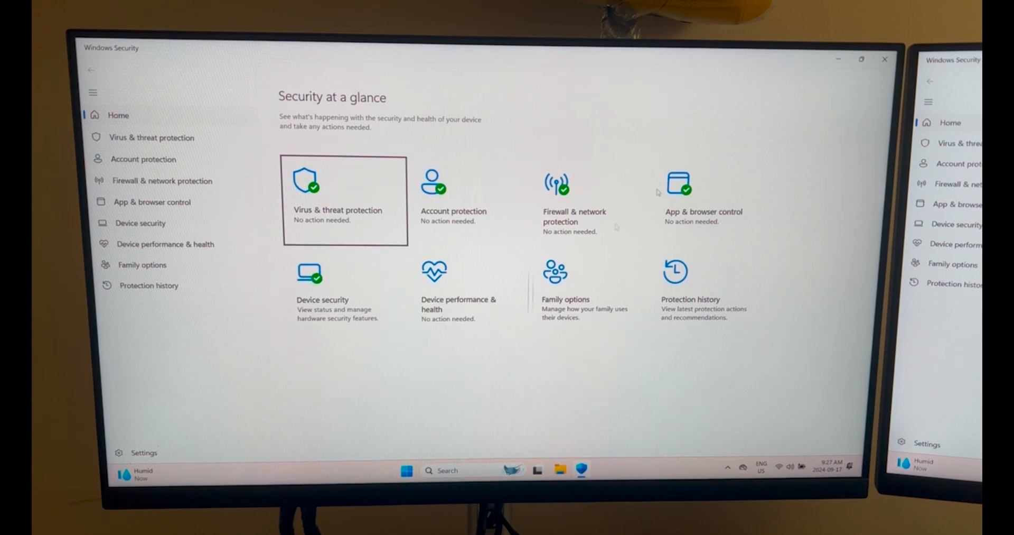
{"action": "left_click", "coordinate": [884, 59]}
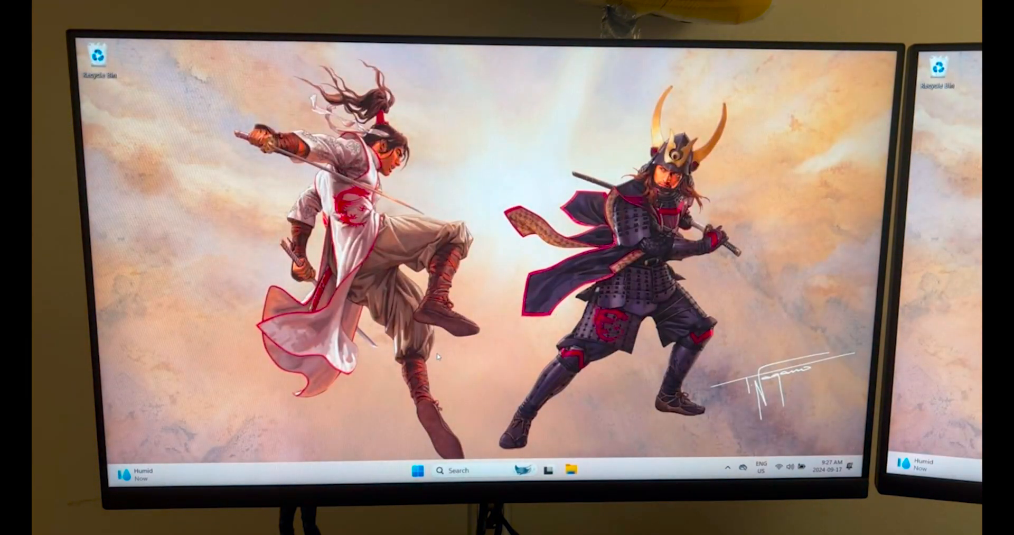
Decline the Camera microphone request, then relaunch Windows Security from the taskbar
{"action": "left_click", "coordinate": [417, 469]}
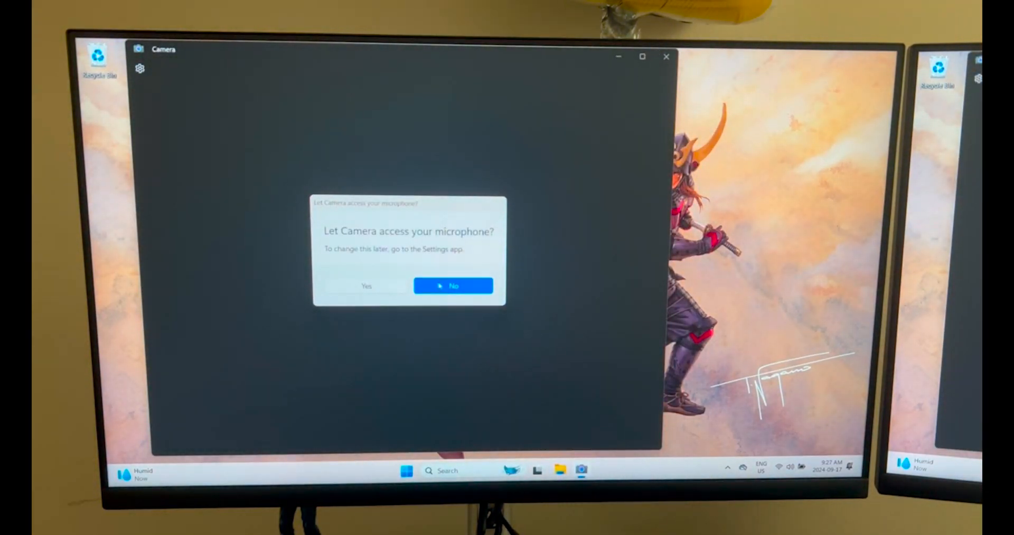
{"action": "left_click", "coordinate": [453, 285]}
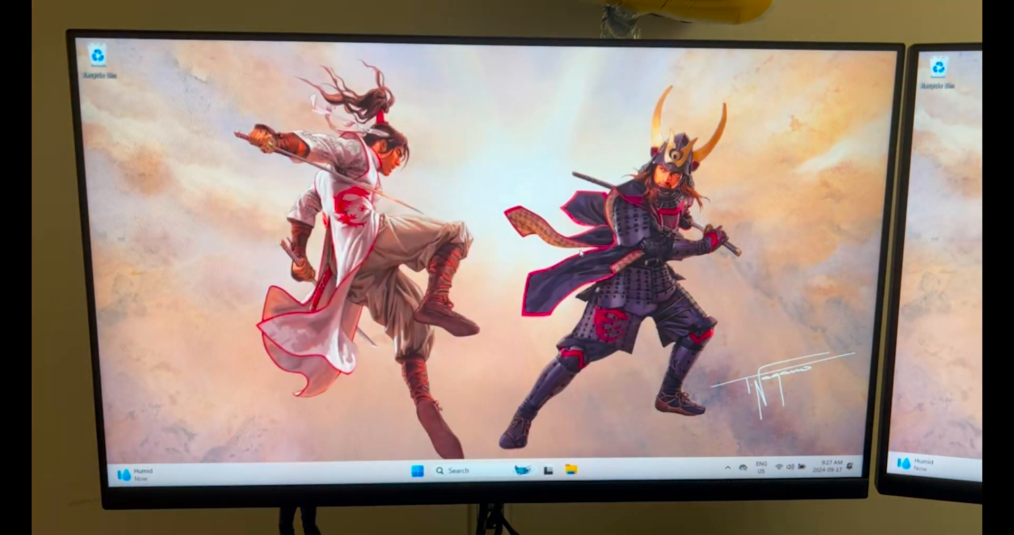
{"action": "left_click", "coordinate": [416, 470]}
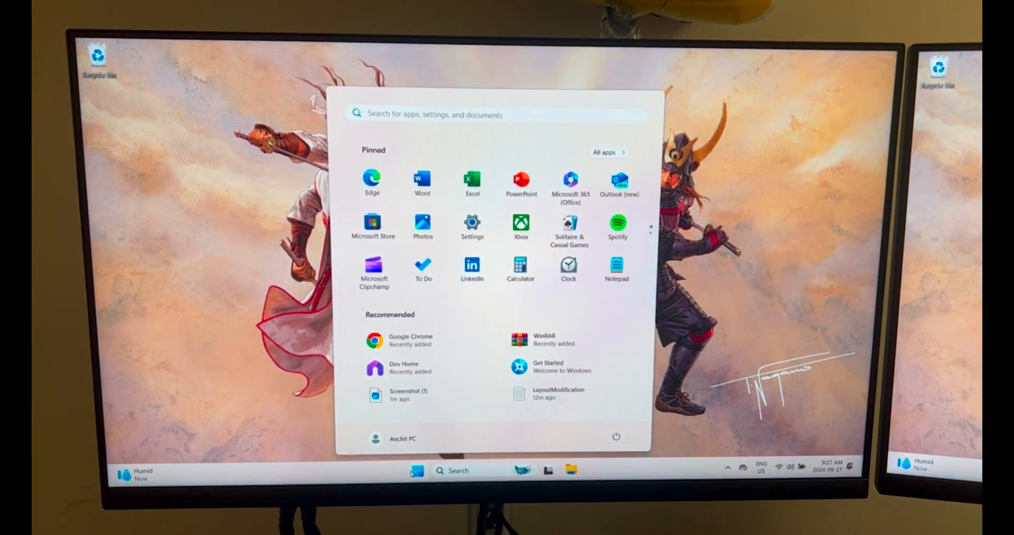
{"action": "type", "text": "powerPoint"}
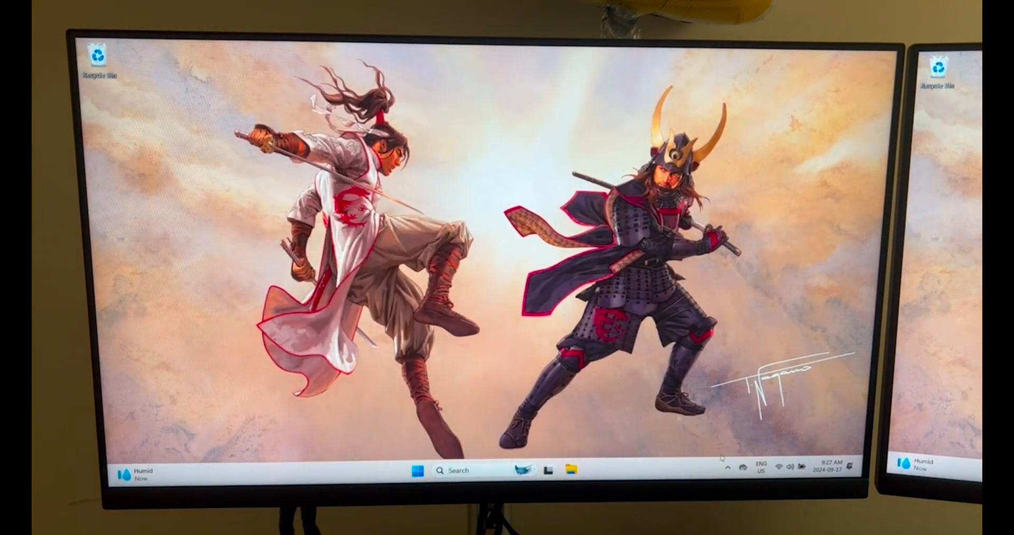
{"action": "left_click", "coordinate": [726, 466]}
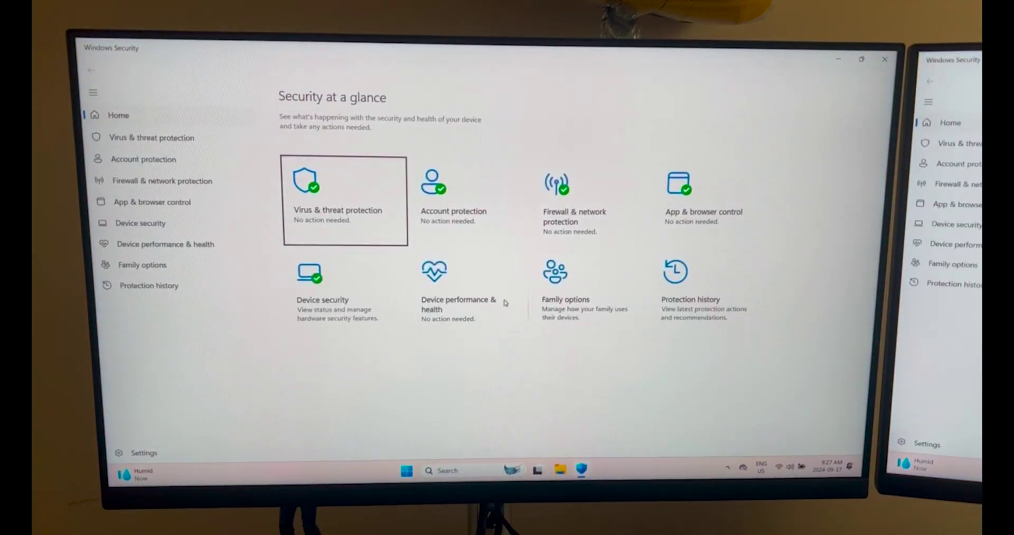
{"action": "mouse_move", "coordinate": [688, 207]}
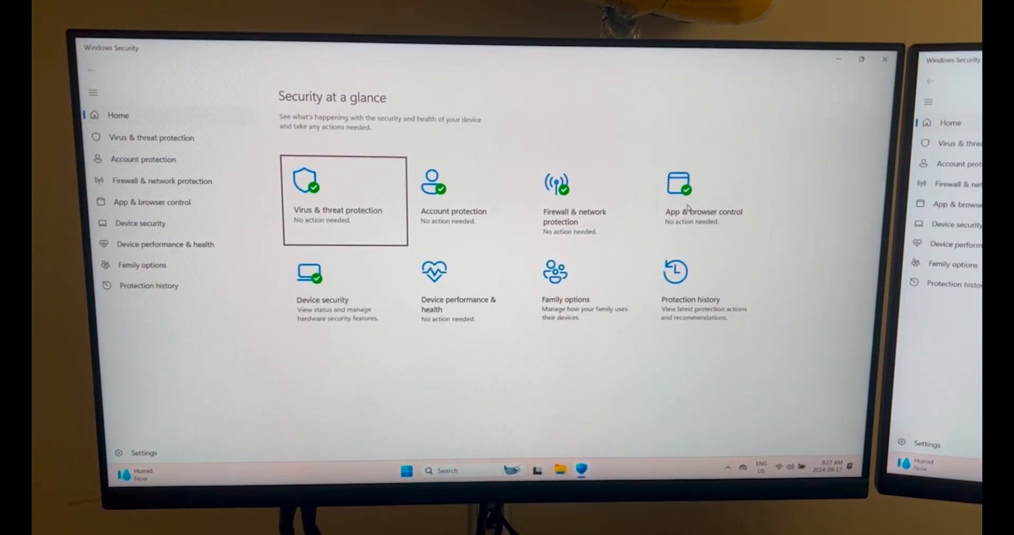